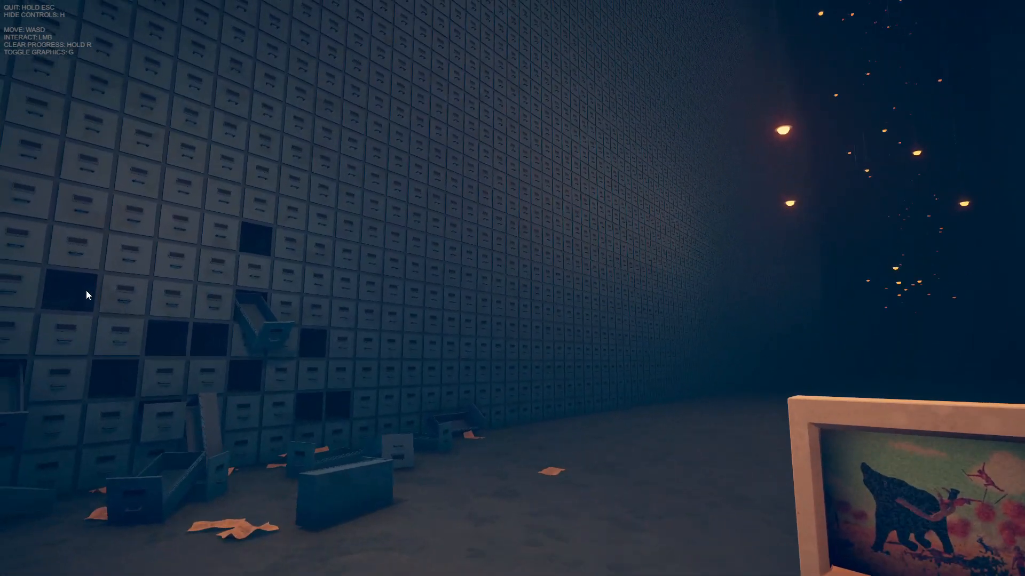
mouse_move(91, 271)
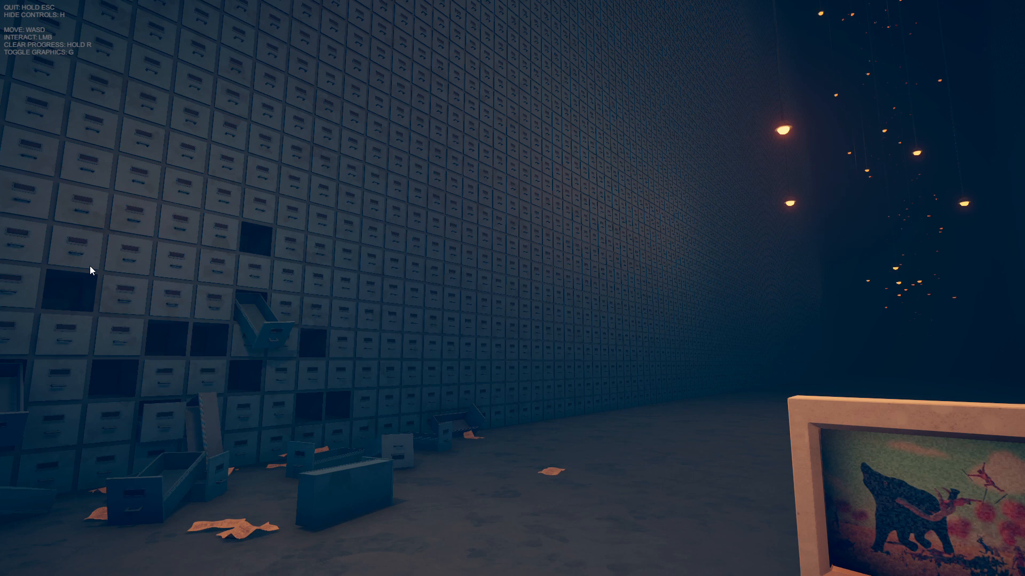
mouse_move(59, 224)
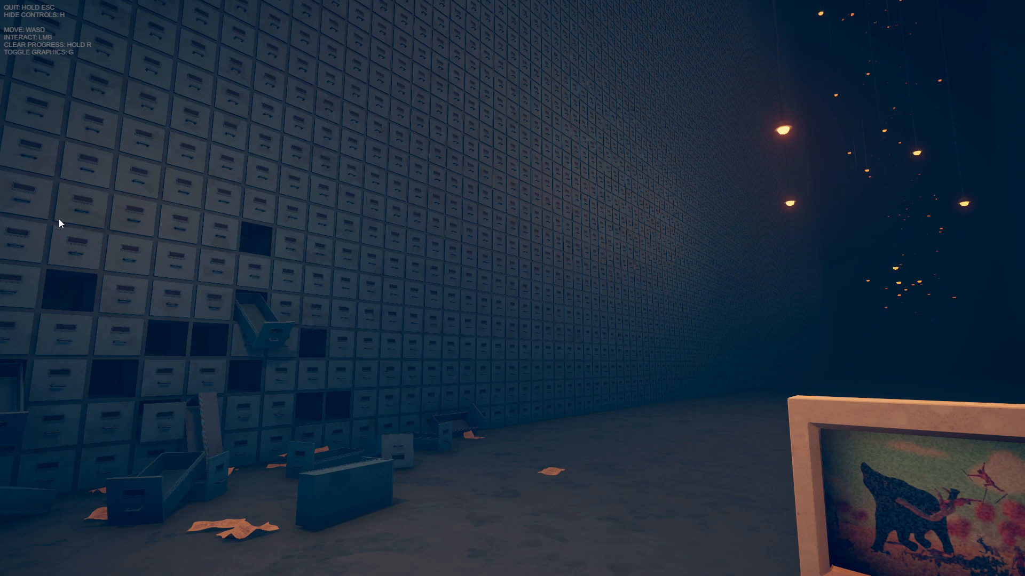
mouse_move(289, 501)
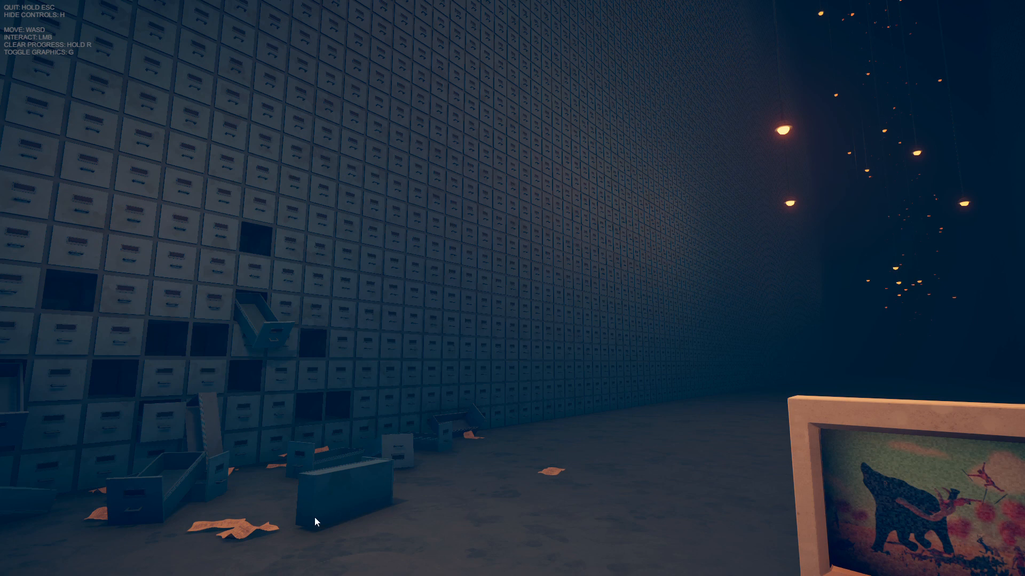
mouse_move(383, 510)
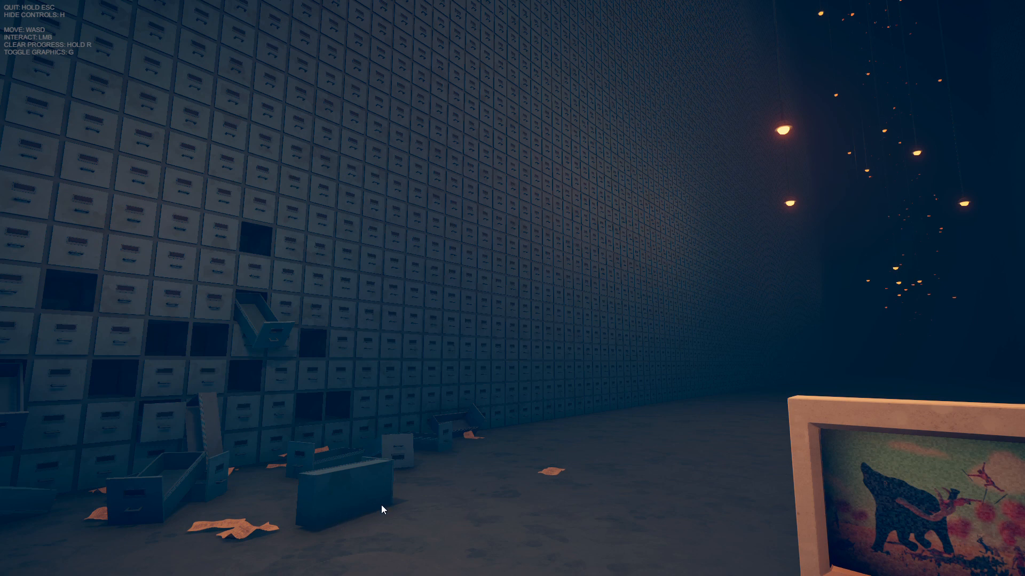
mouse_move(582, 498)
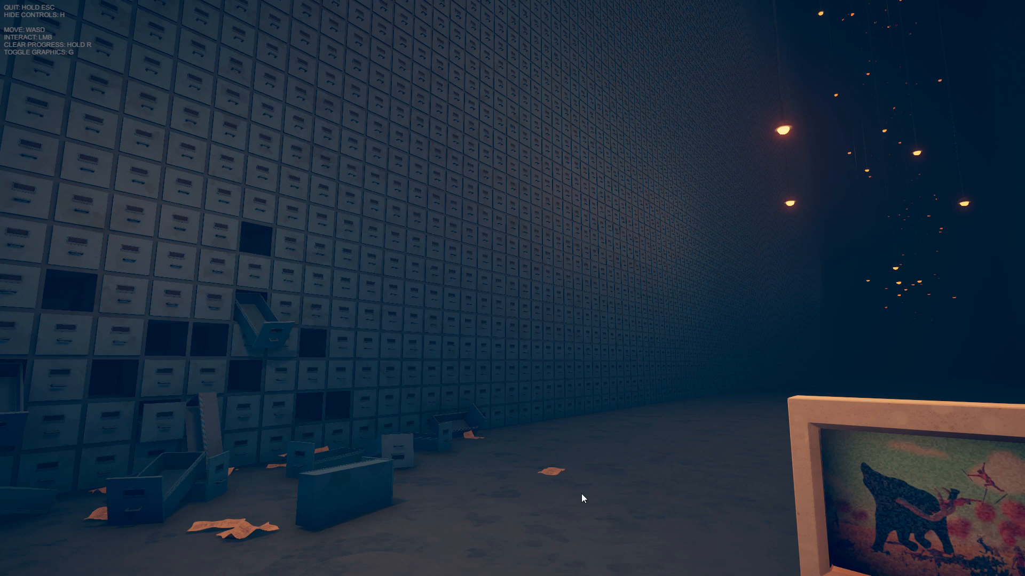
mouse_move(290, 507)
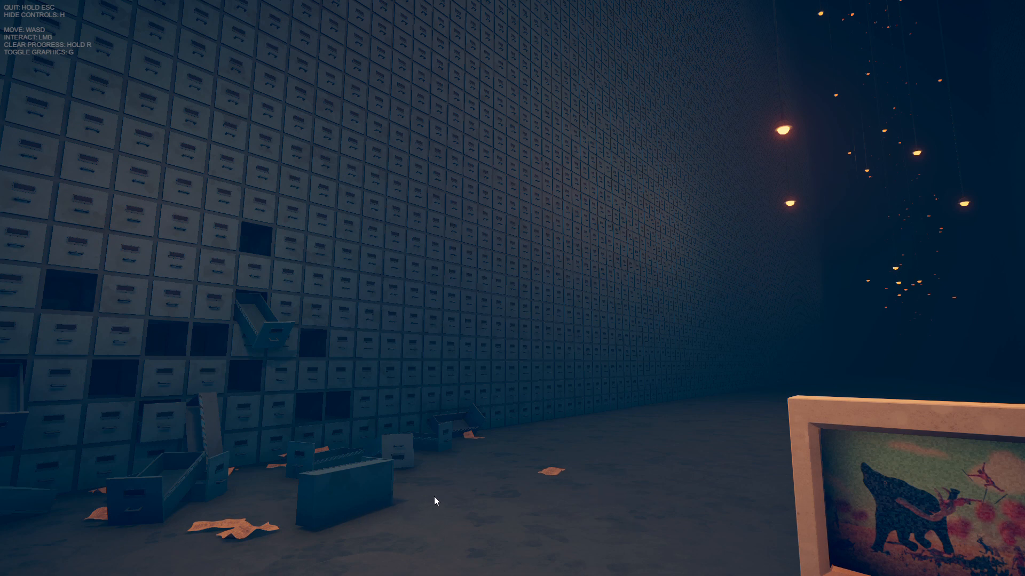
mouse_move(513, 558)
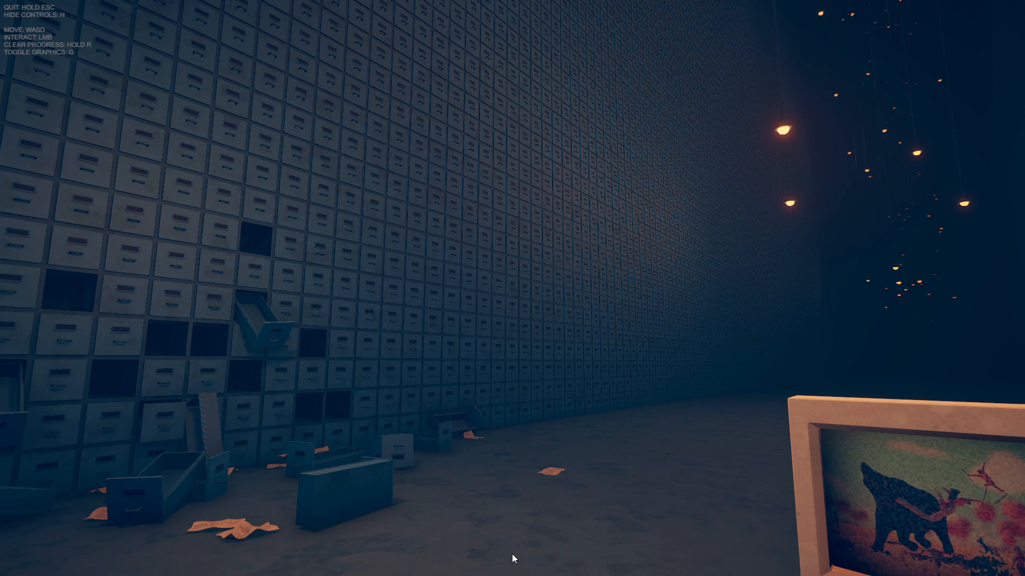
mouse_move(510, 549)
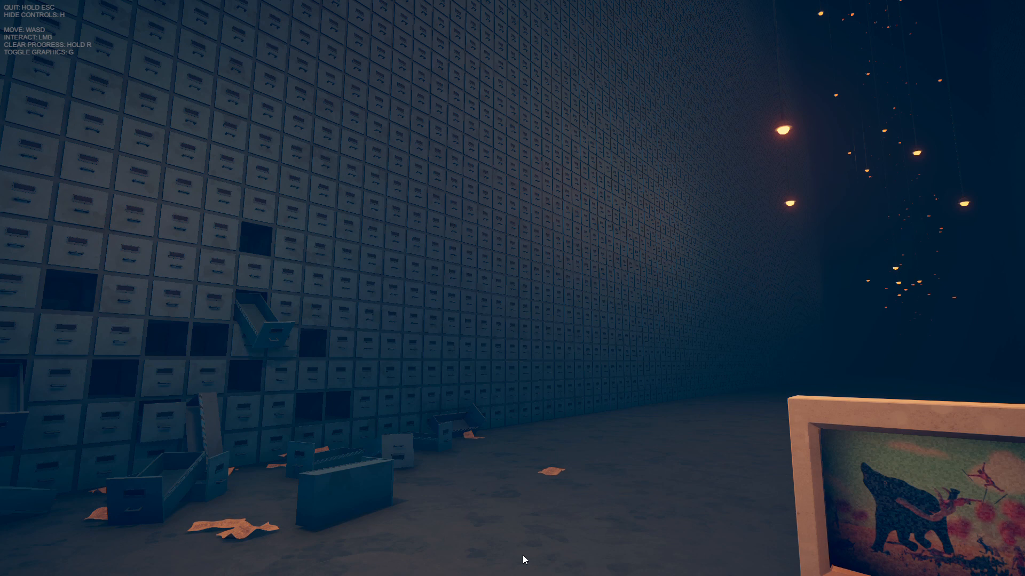
mouse_move(382, 560)
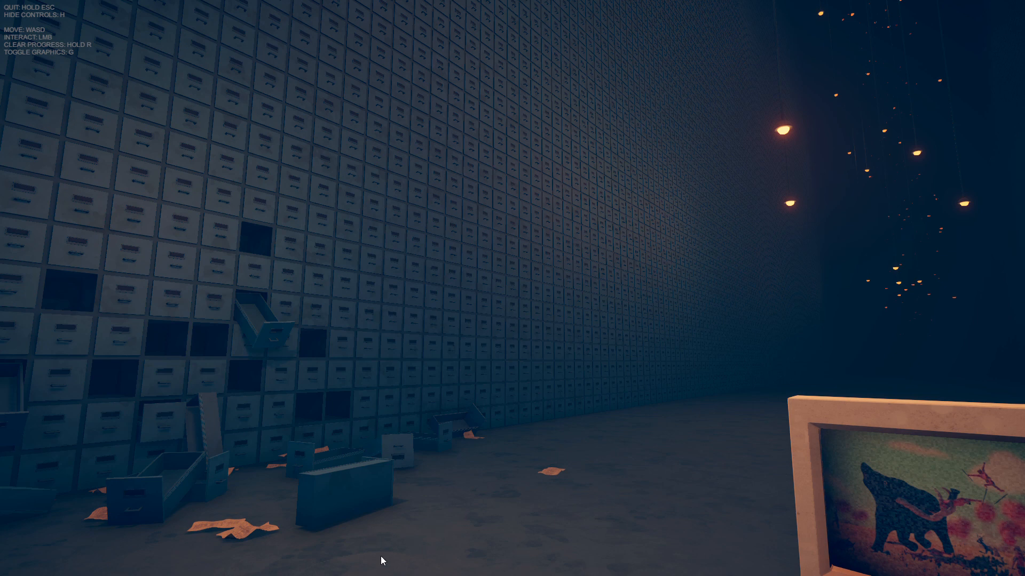
mouse_move(504, 561)
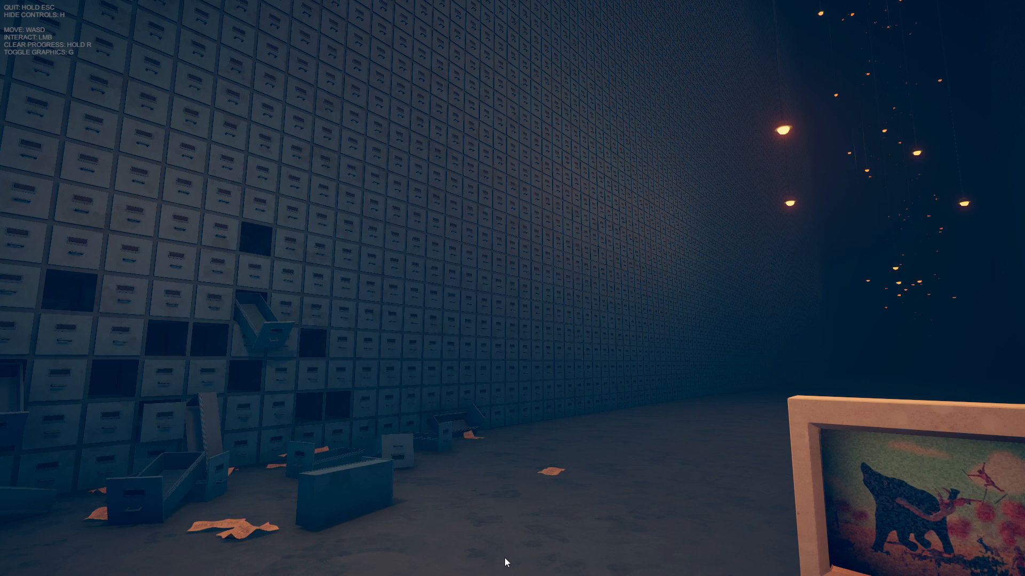
mouse_move(542, 530)
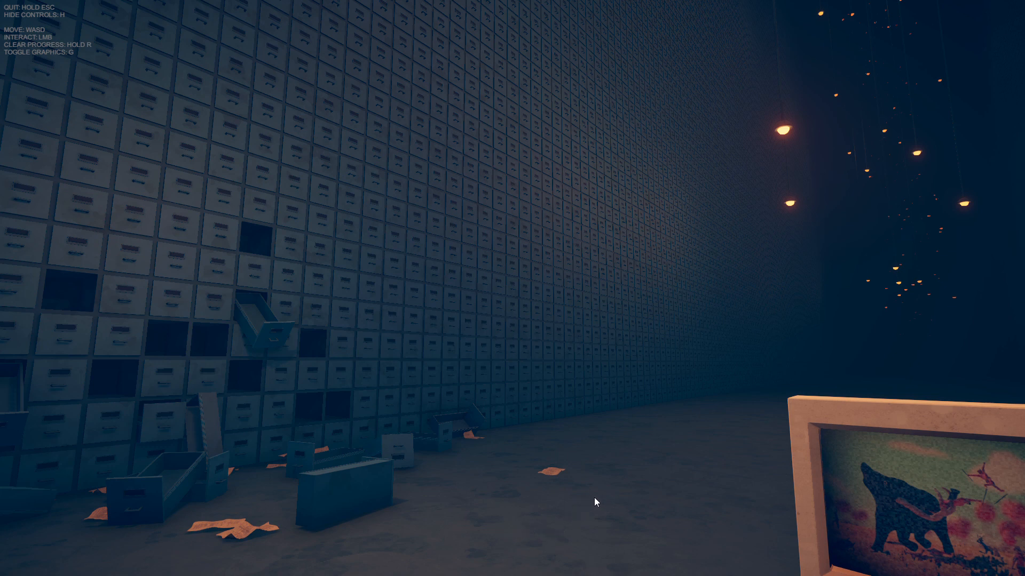
mouse_move(646, 485)
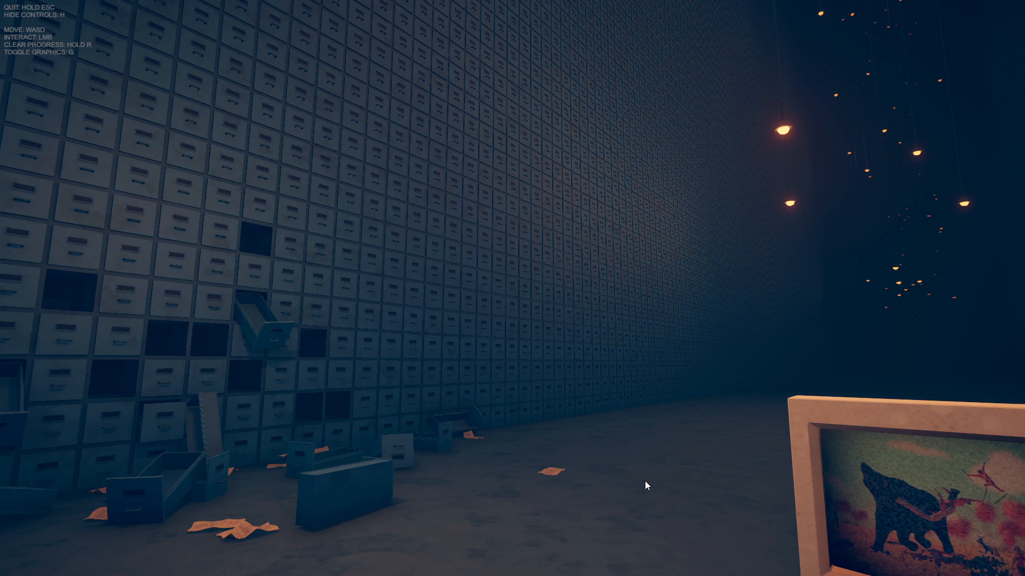
mouse_move(685, 504)
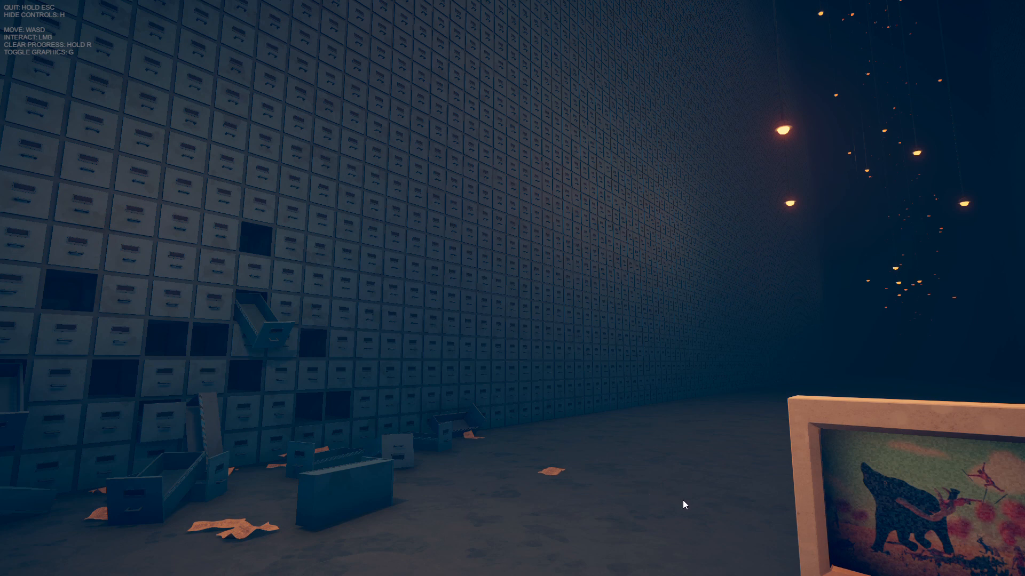
mouse_move(700, 492)
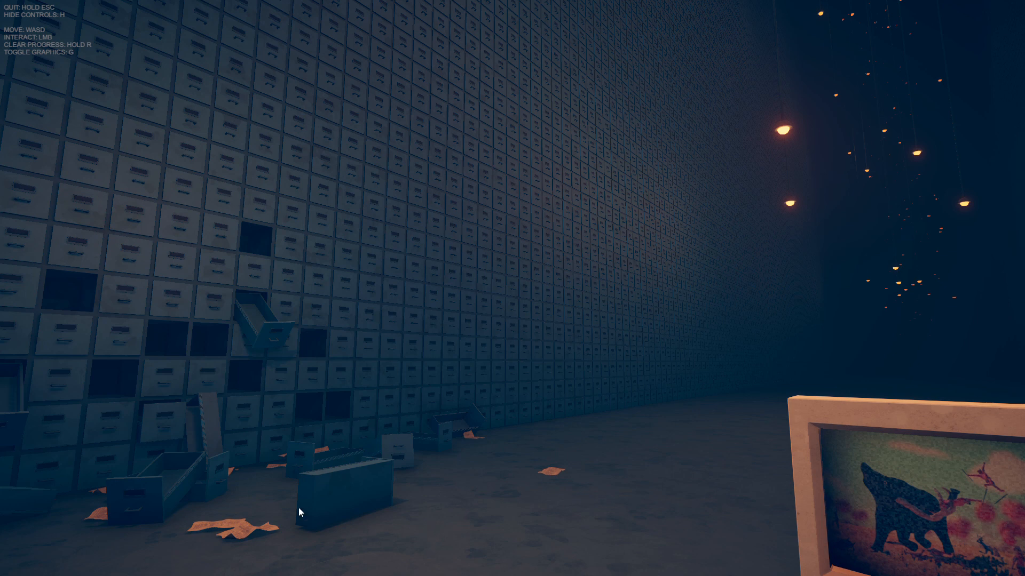
mouse_move(338, 536)
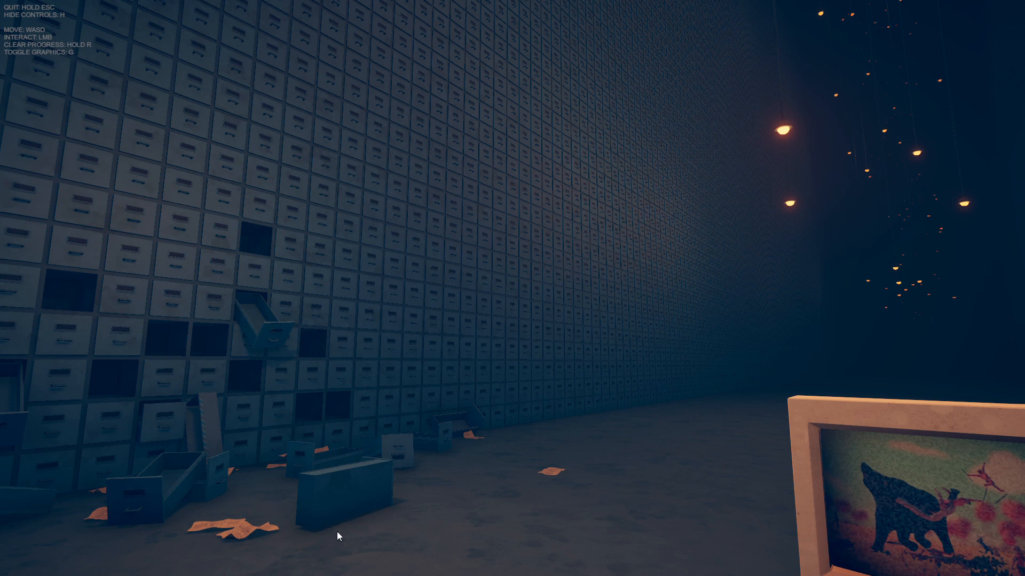
mouse_move(641, 267)
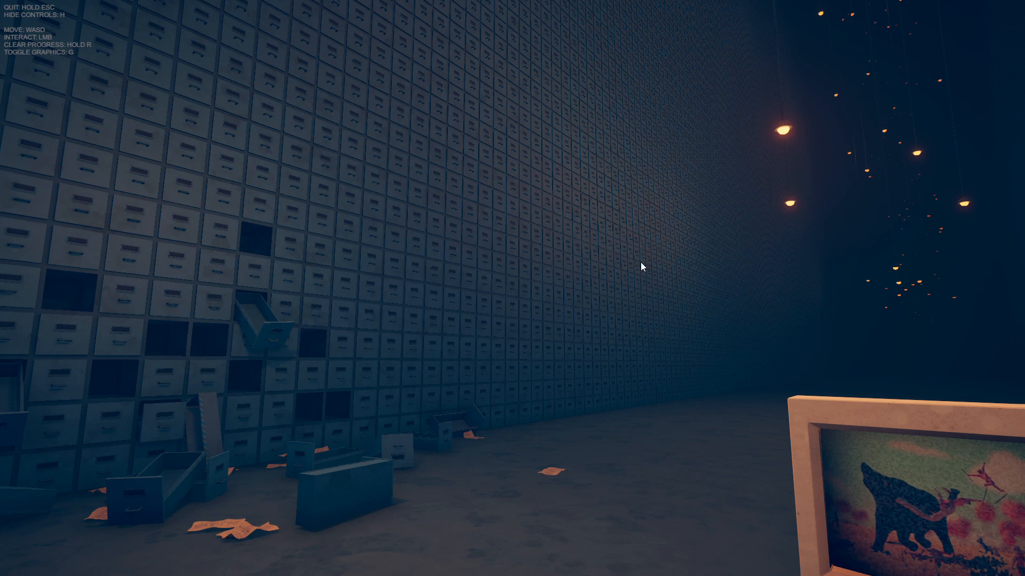
mouse_move(384, 560)
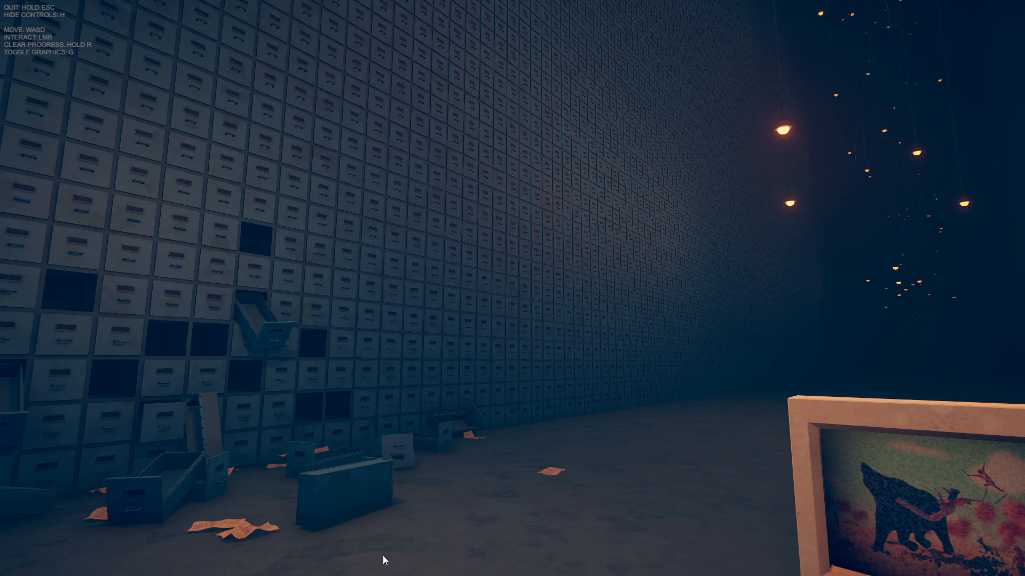
mouse_move(514, 41)
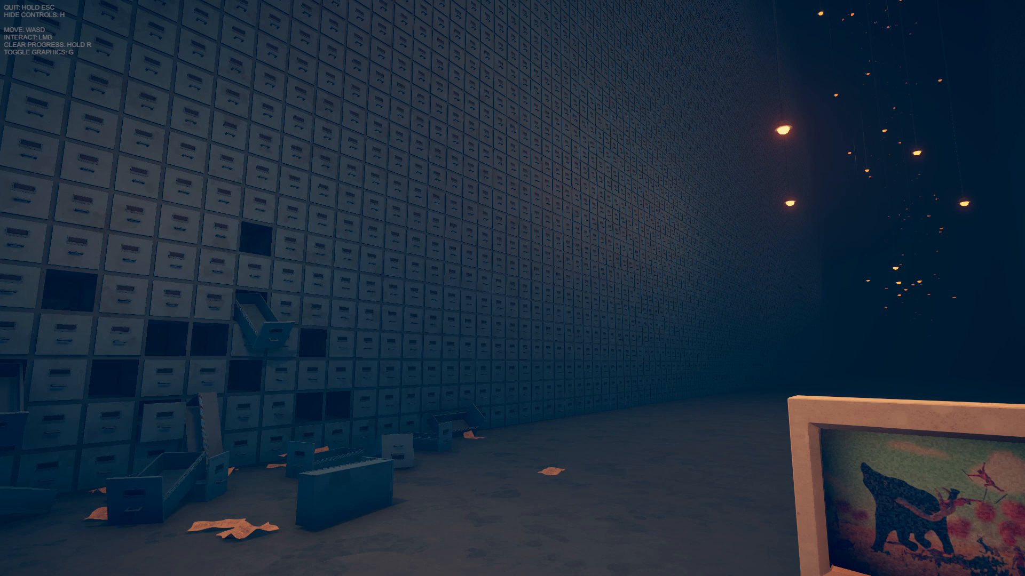
mouse_move(513, 293)
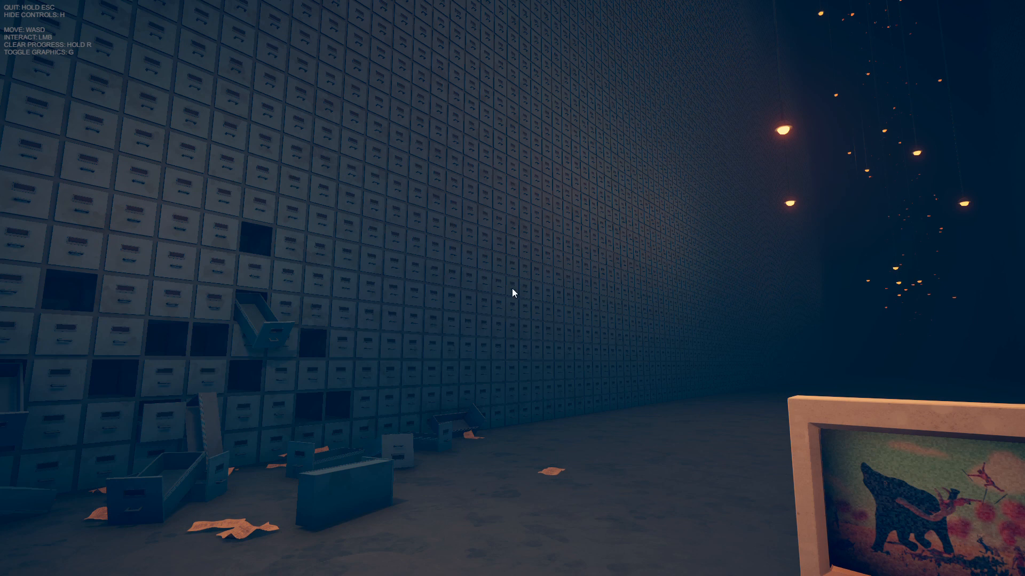
mouse_move(628, 251)
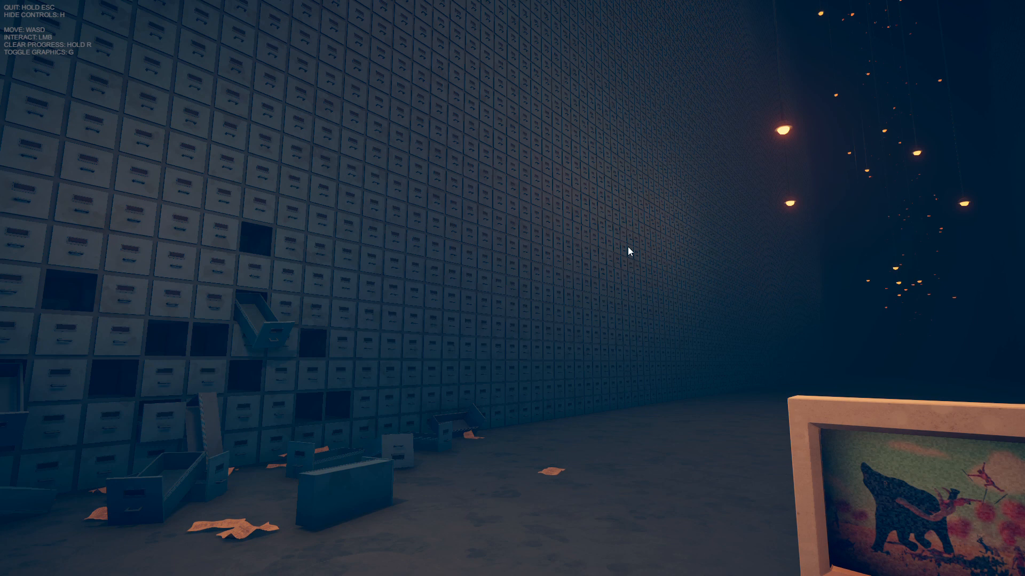
mouse_move(375, 565)
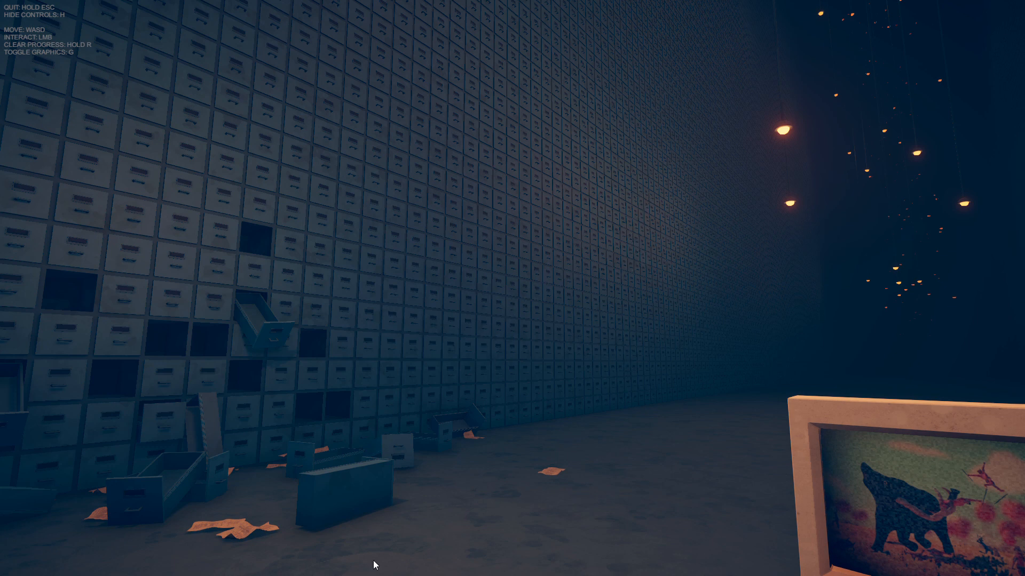
mouse_move(535, 473)
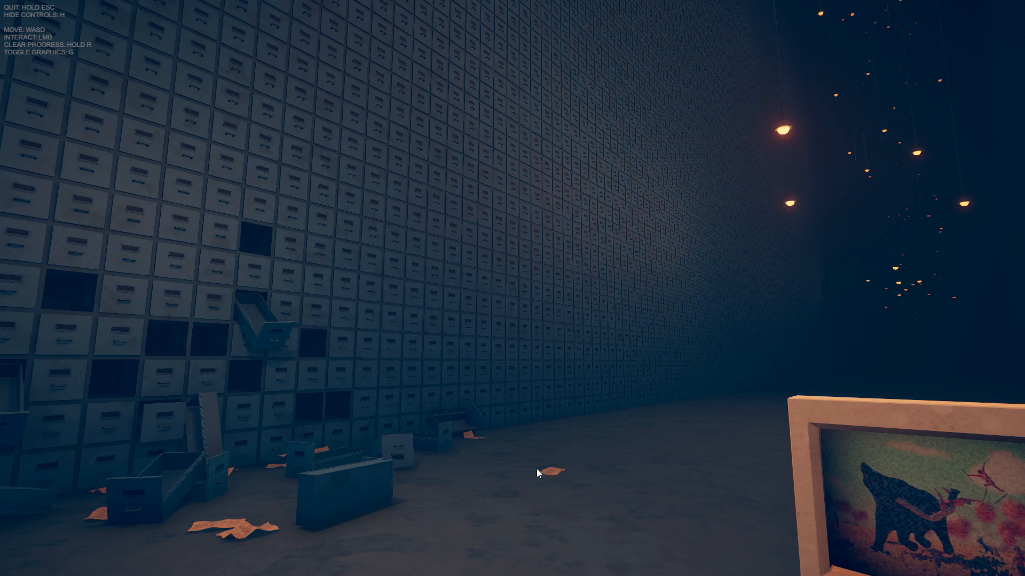
mouse_move(526, 16)
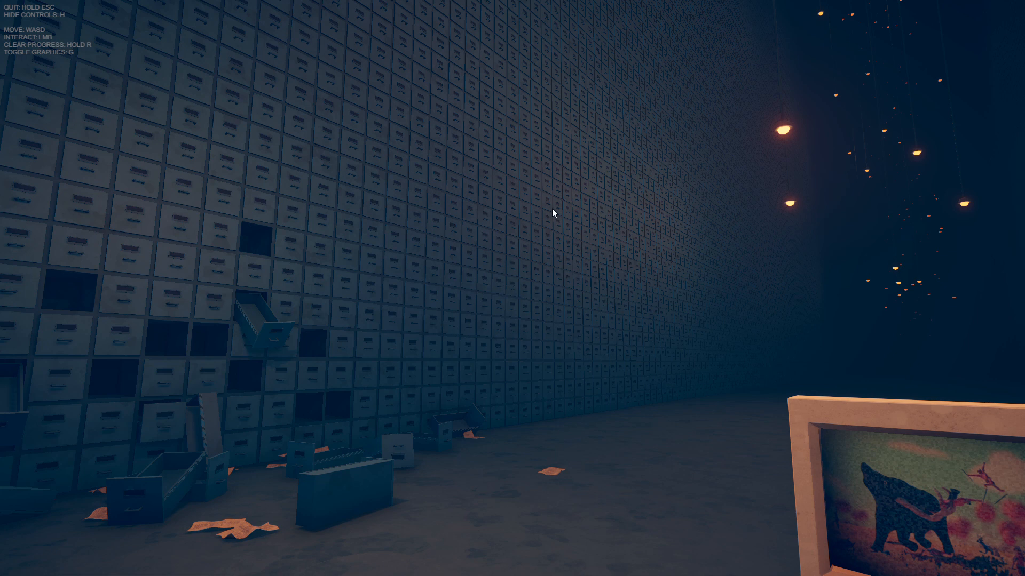
mouse_move(428, 34)
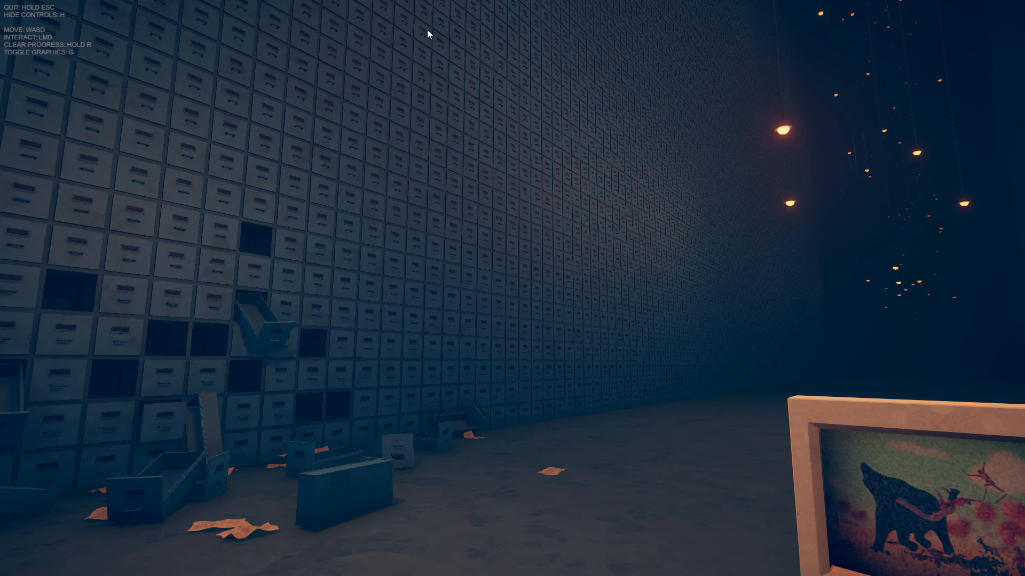
mouse_move(602, 544)
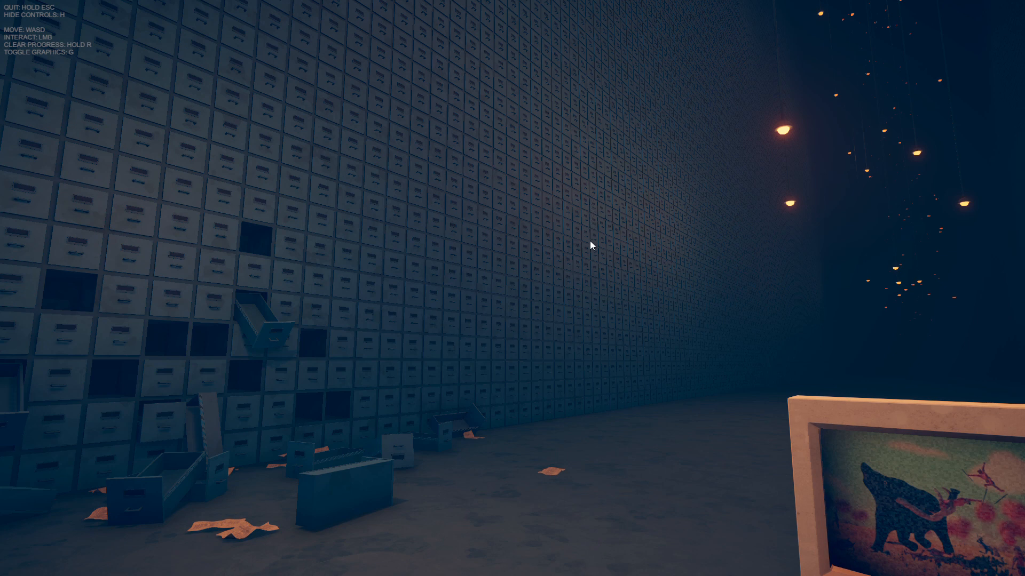
mouse_move(596, 256)
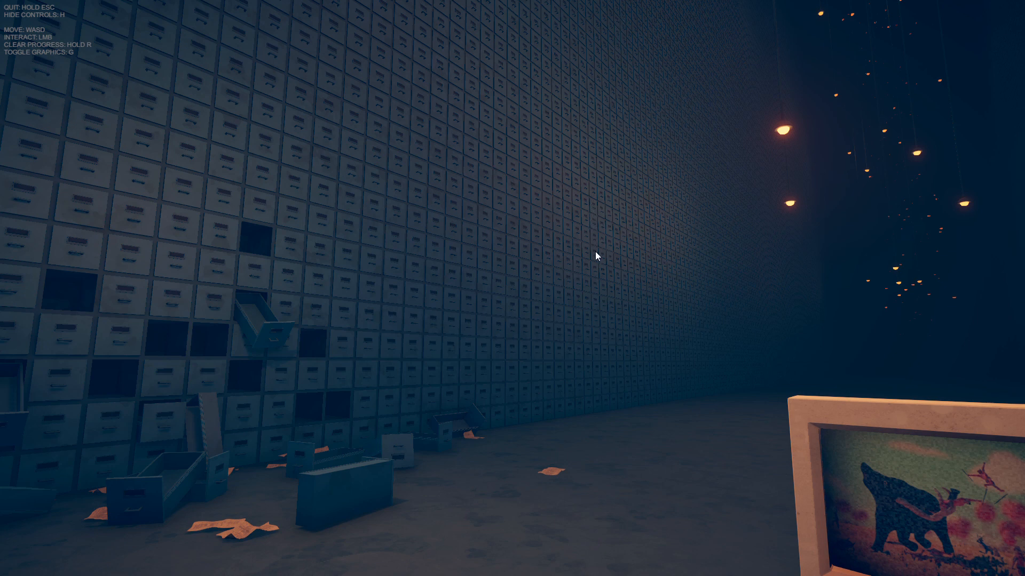
mouse_move(487, 555)
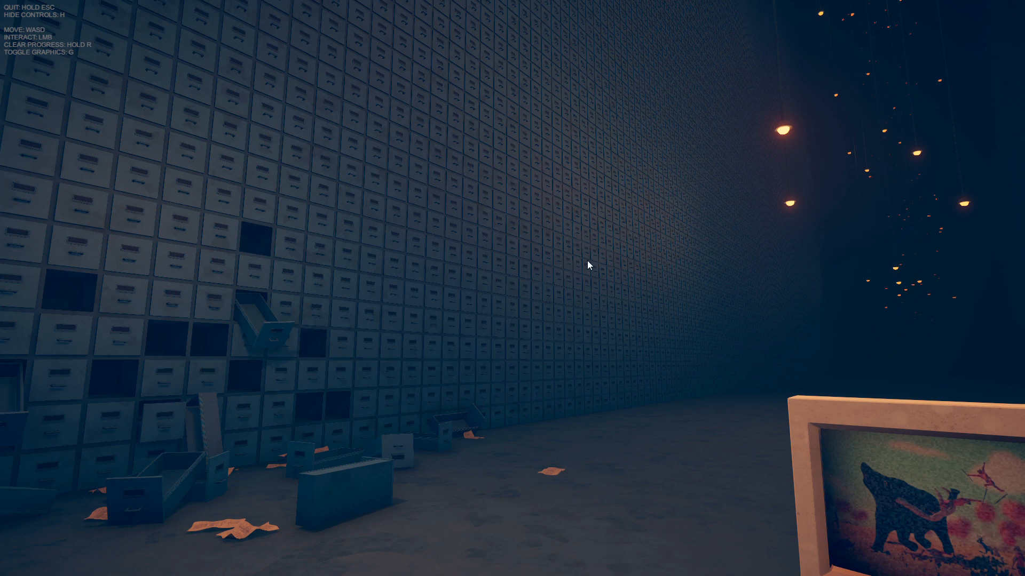
mouse_move(597, 561)
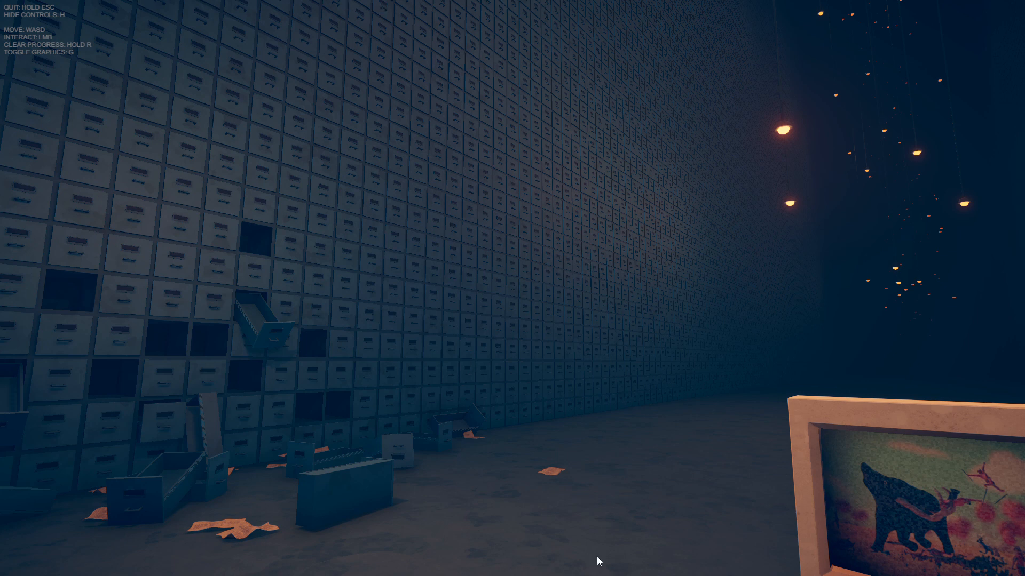
mouse_move(747, 279)
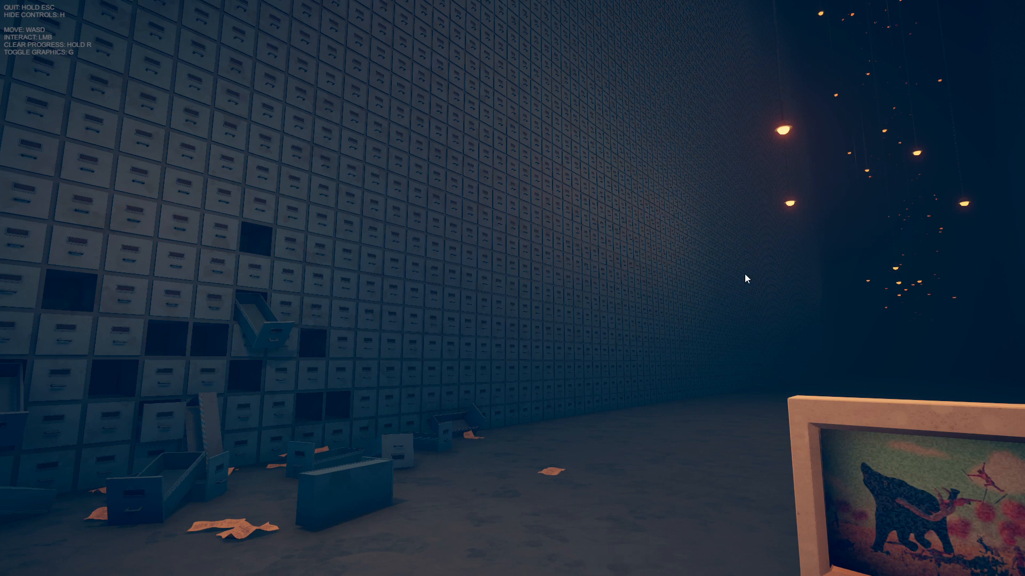
mouse_move(553, 543)
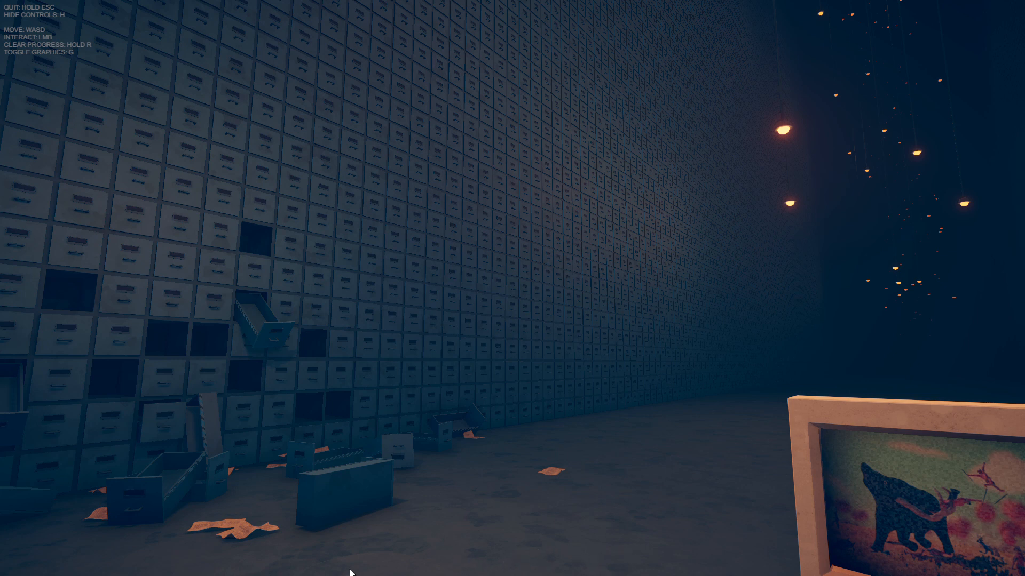
mouse_move(581, 551)
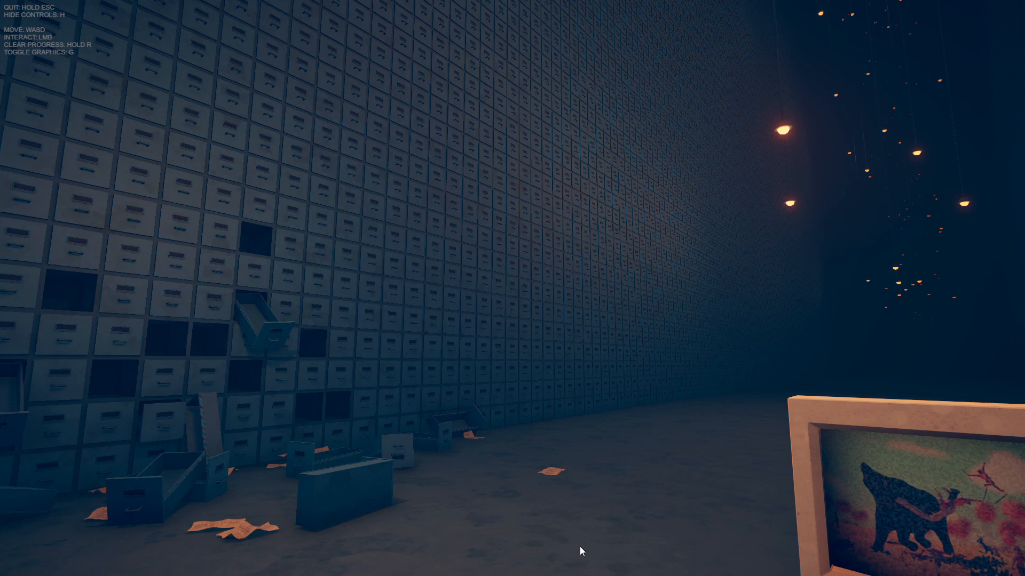
mouse_move(354, 504)
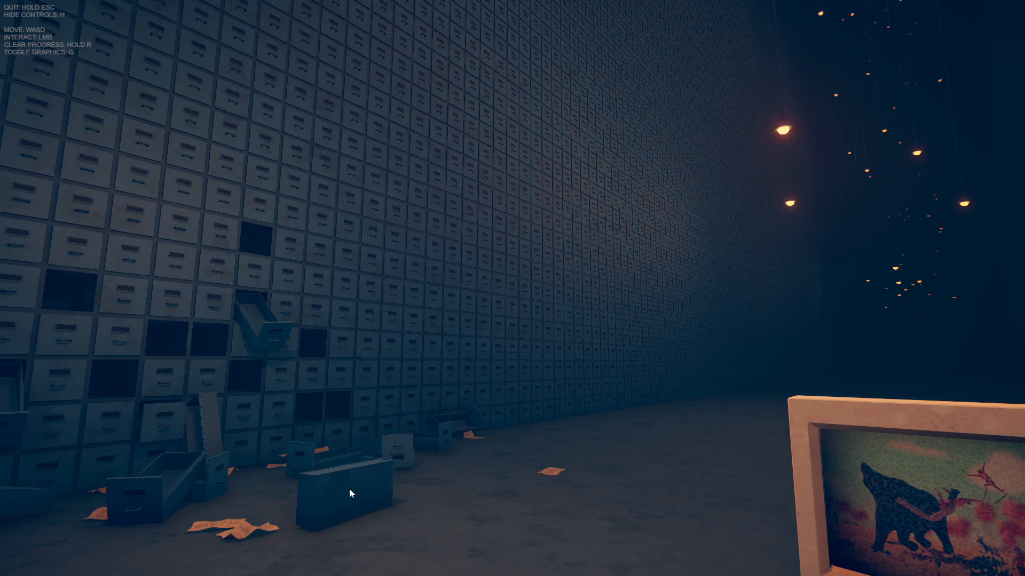
mouse_move(430, 556)
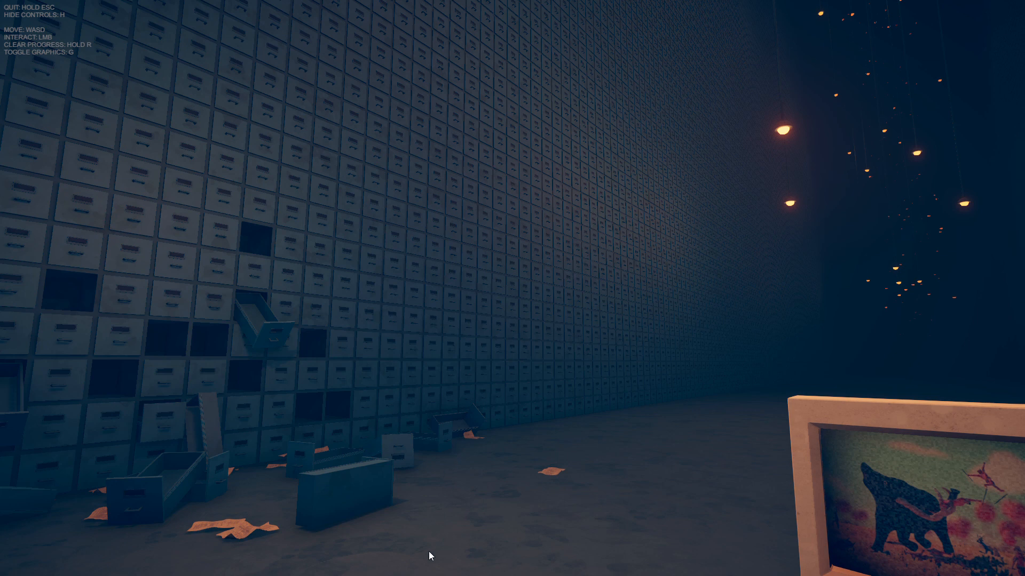
mouse_move(464, 561)
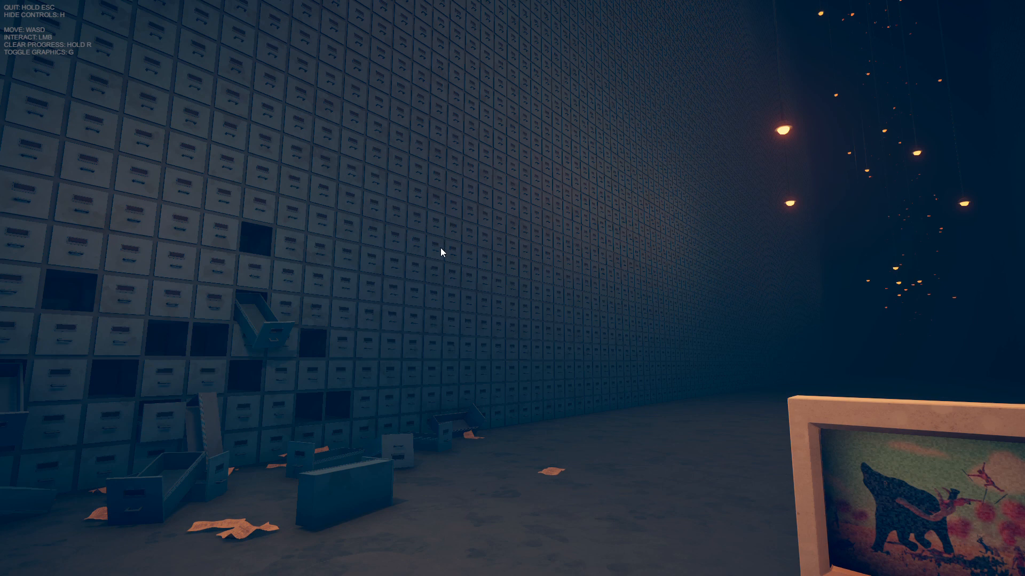
mouse_move(594, 555)
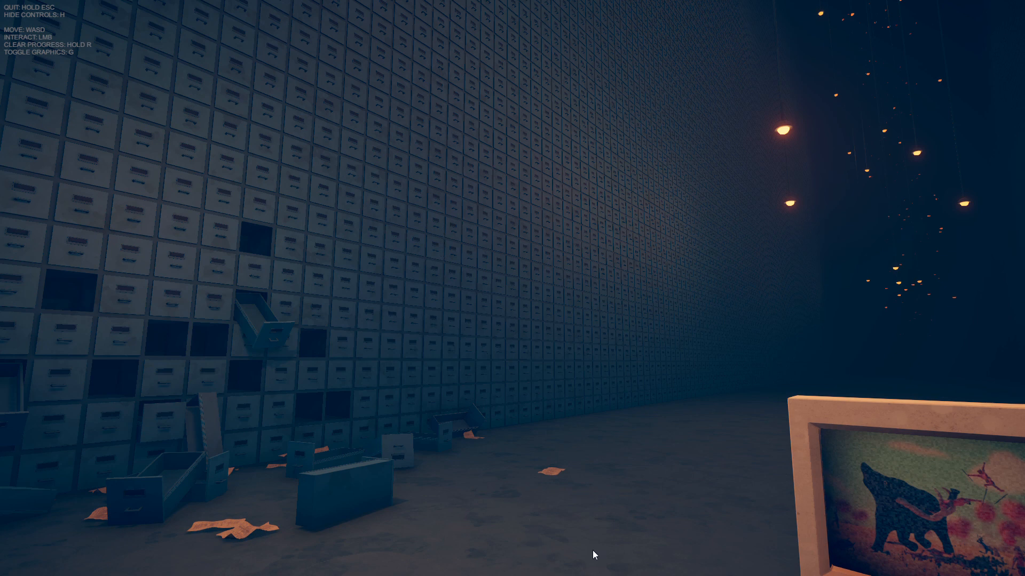
mouse_move(738, 513)
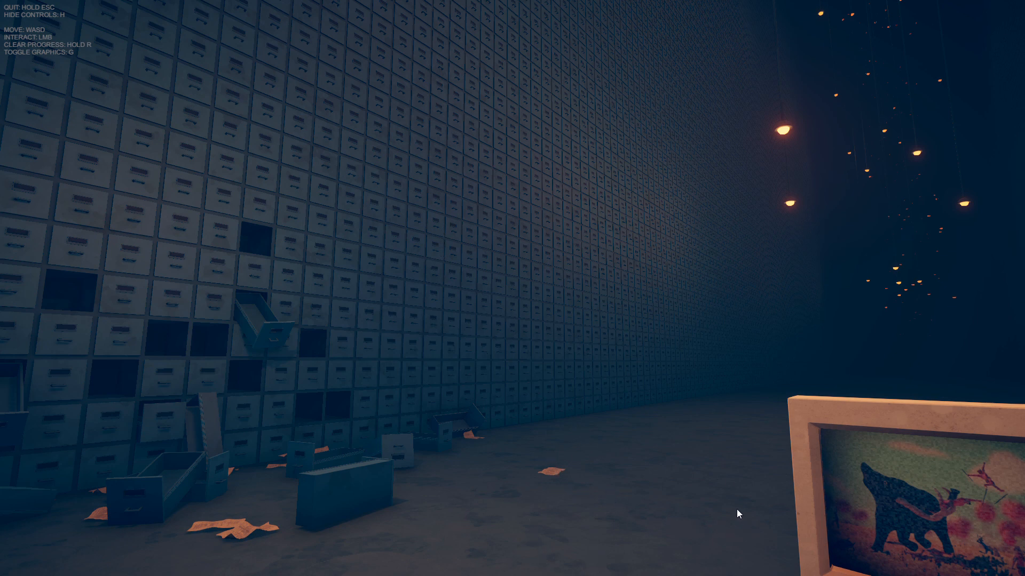
mouse_move(530, 38)
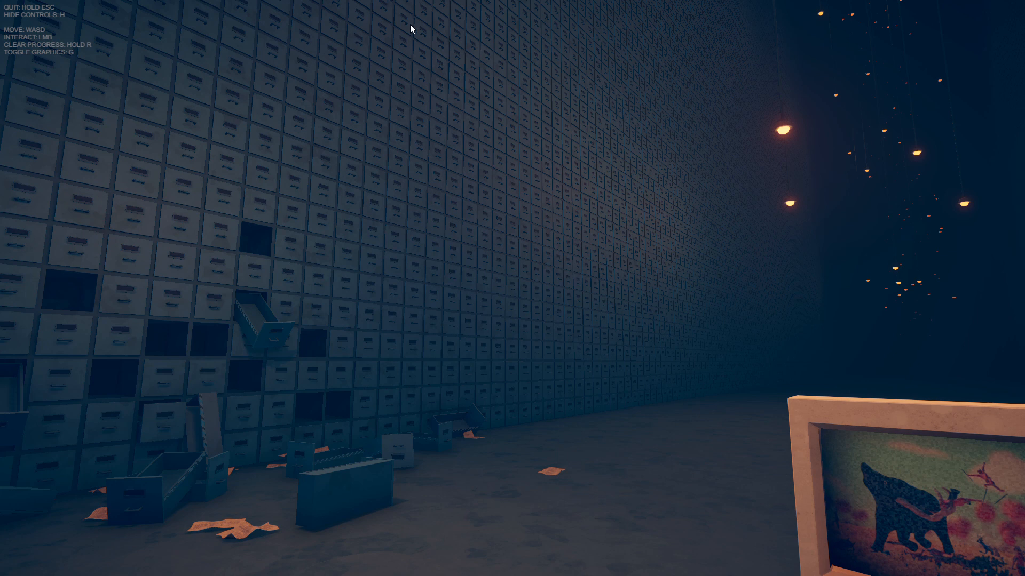
mouse_move(683, 325)
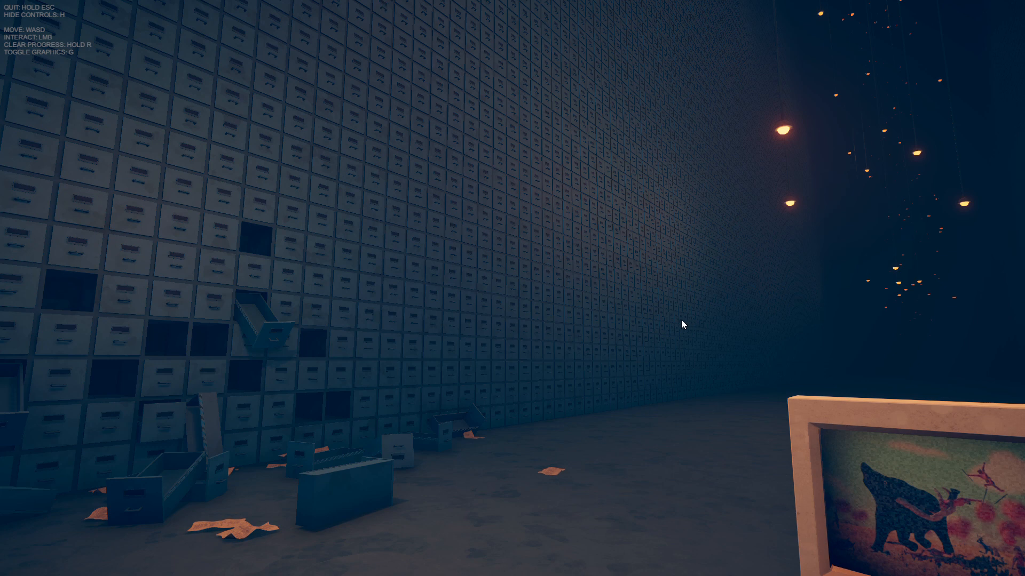
mouse_move(678, 235)
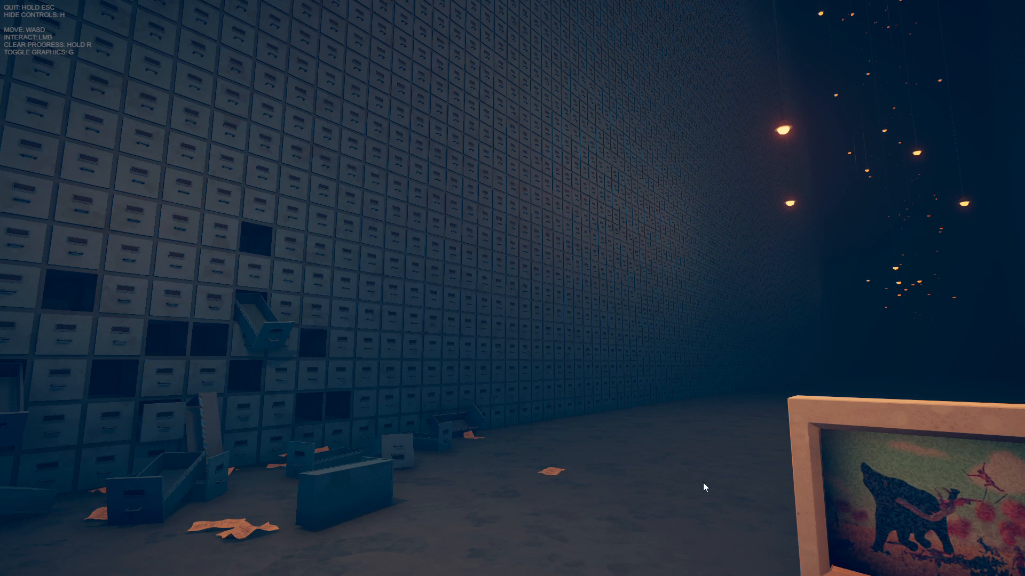
mouse_move(454, 209)
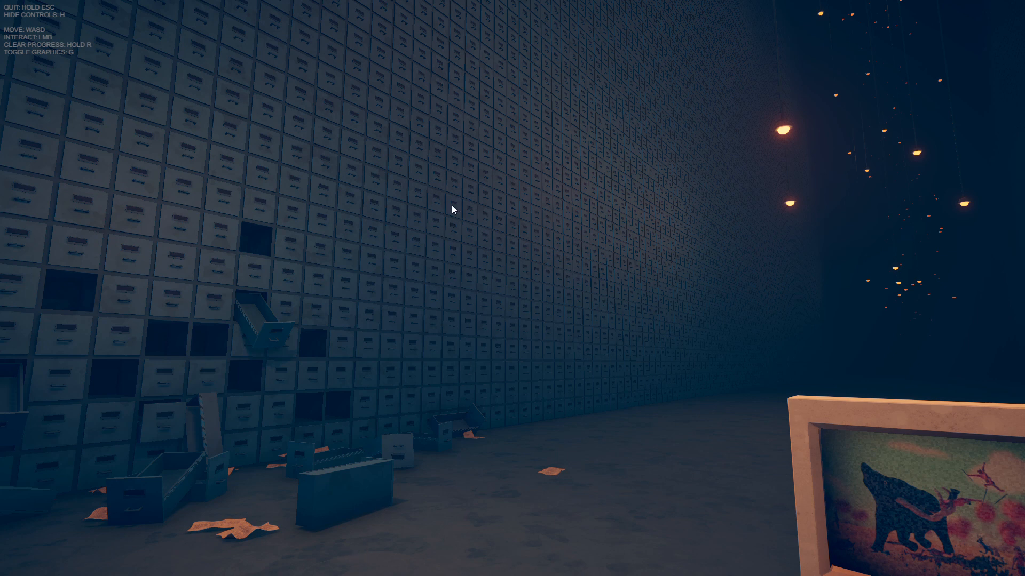
mouse_move(495, 192)
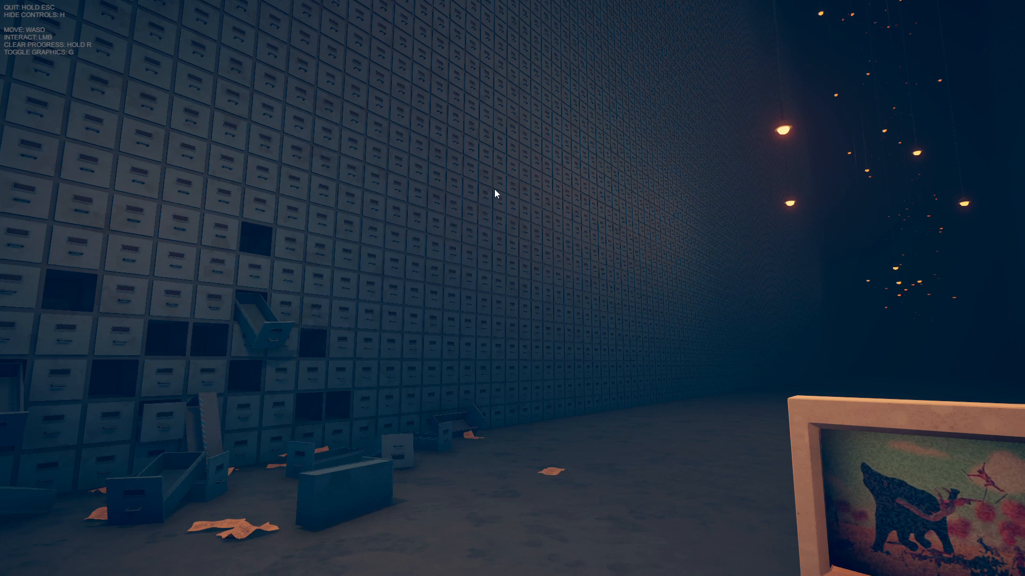
mouse_move(523, 183)
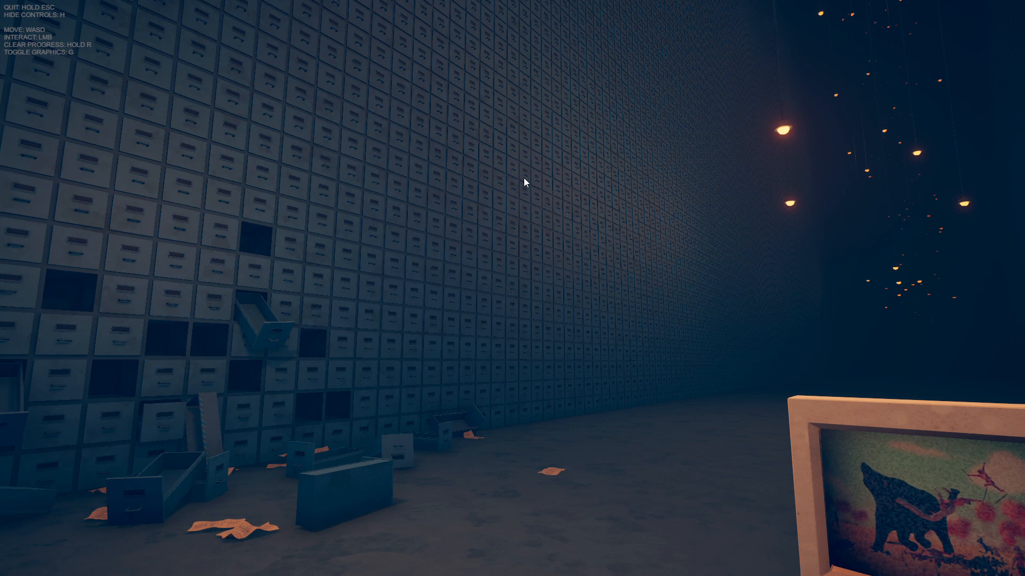
mouse_move(503, 84)
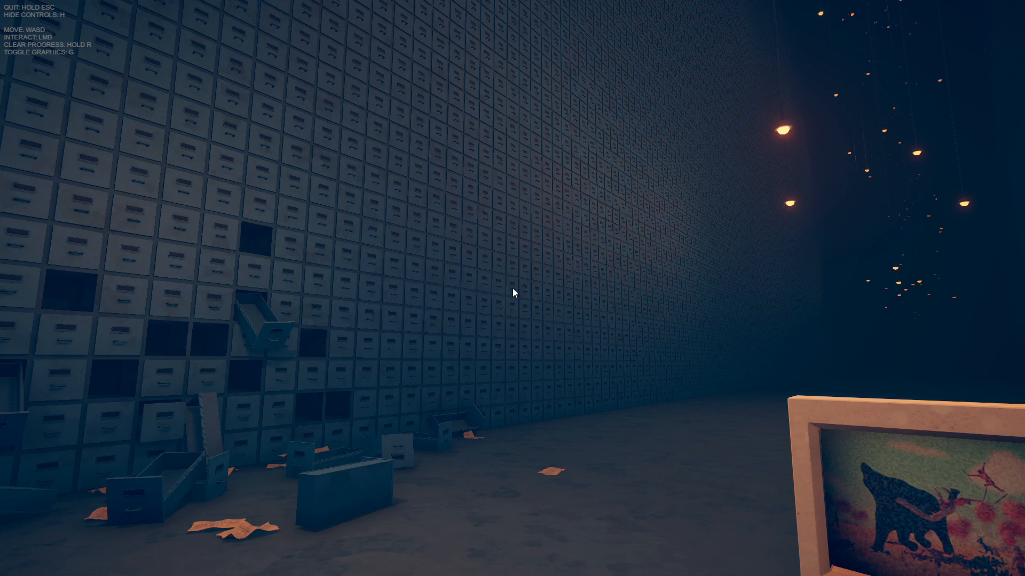
mouse_move(645, 21)
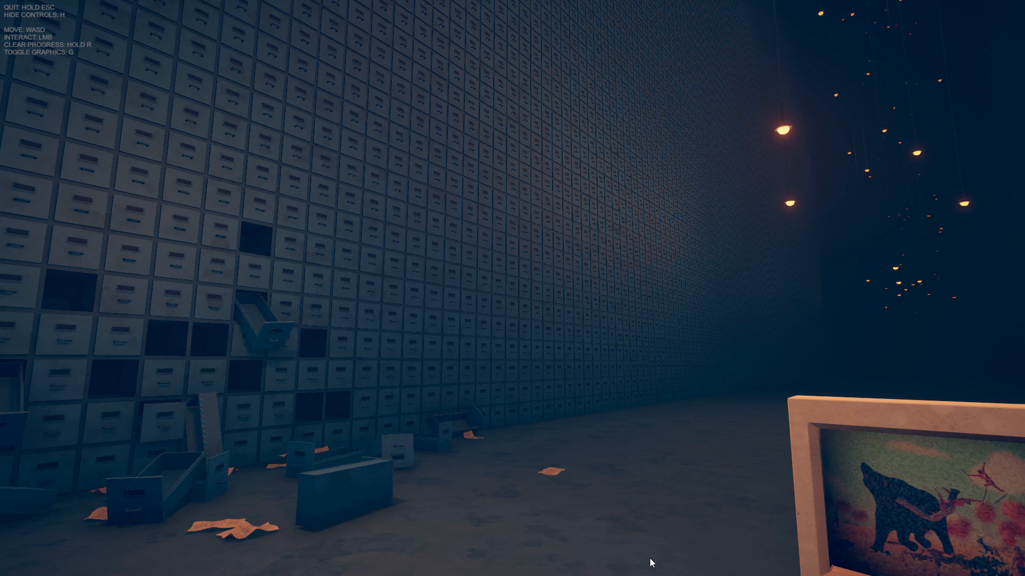
mouse_move(590, 557)
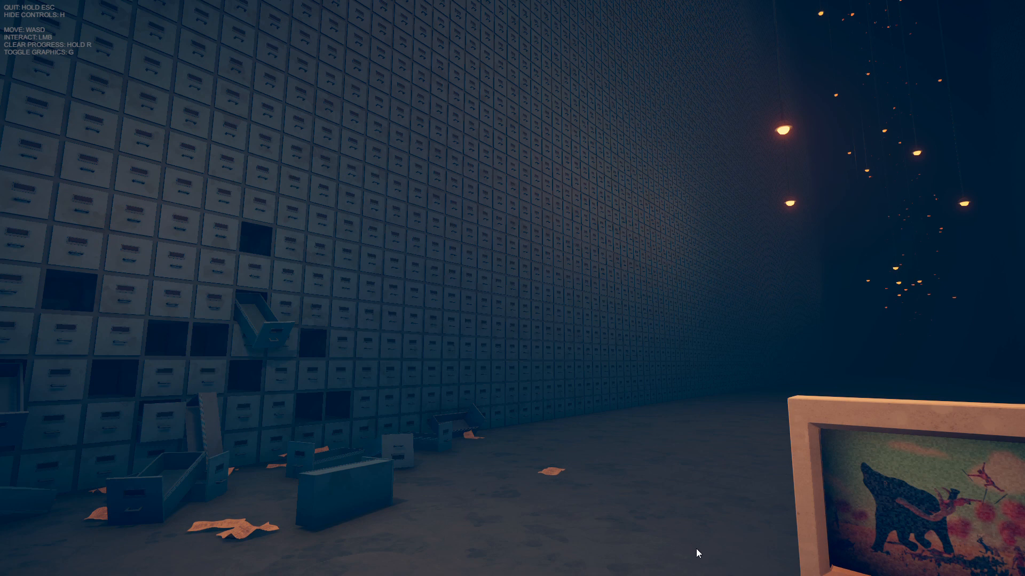
mouse_move(332, 549)
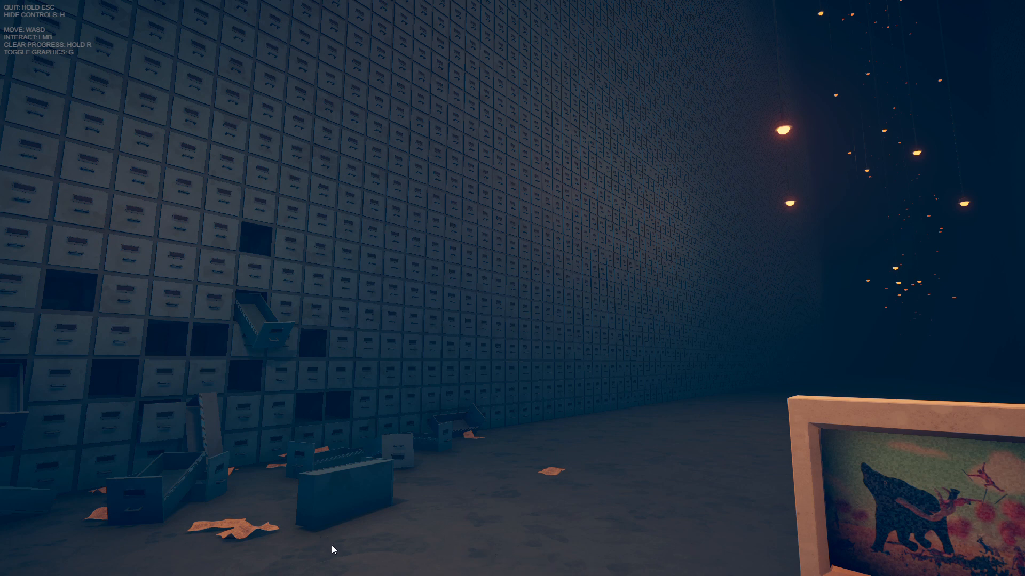
mouse_move(347, 556)
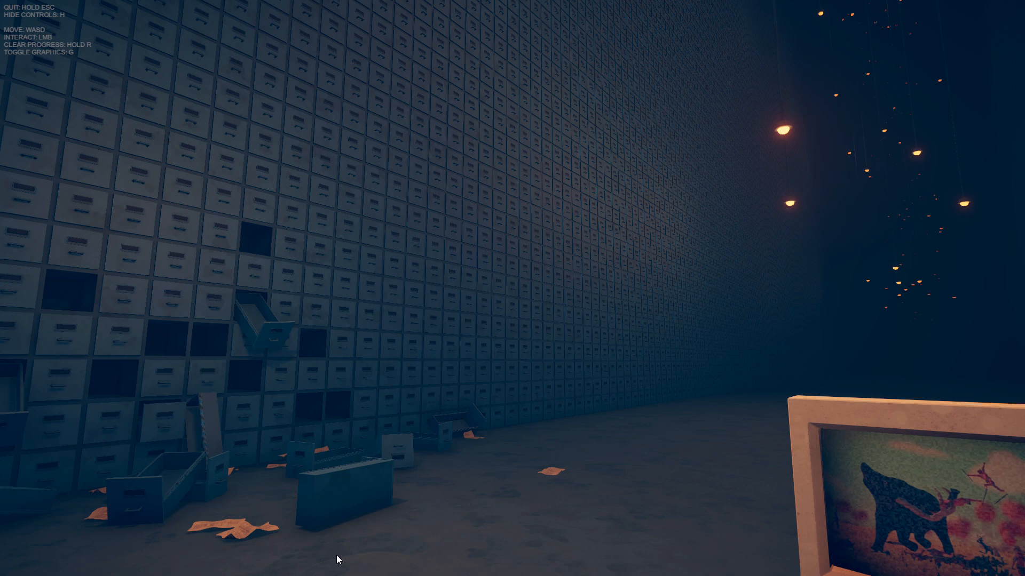
mouse_move(475, 564)
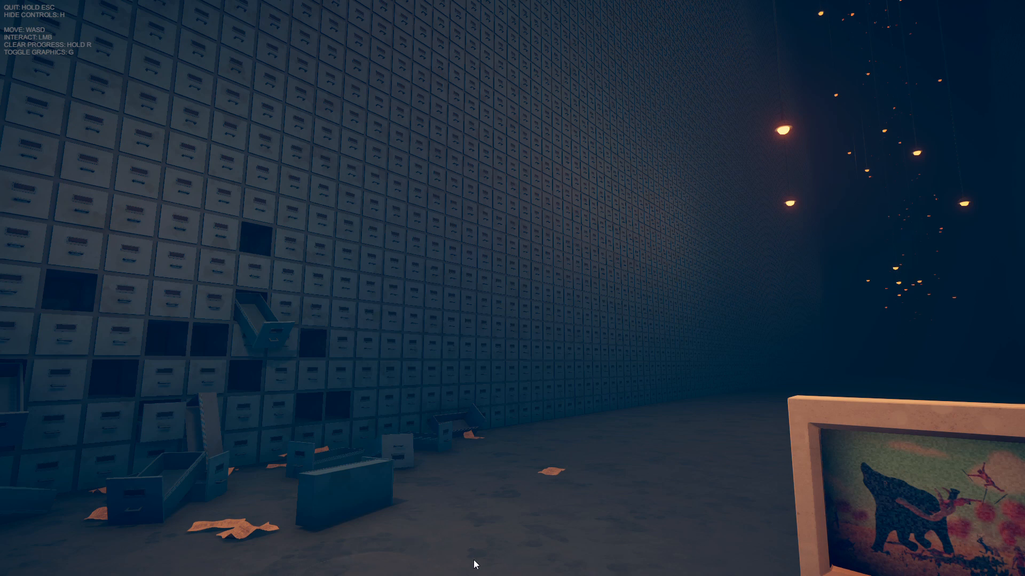
mouse_move(708, 274)
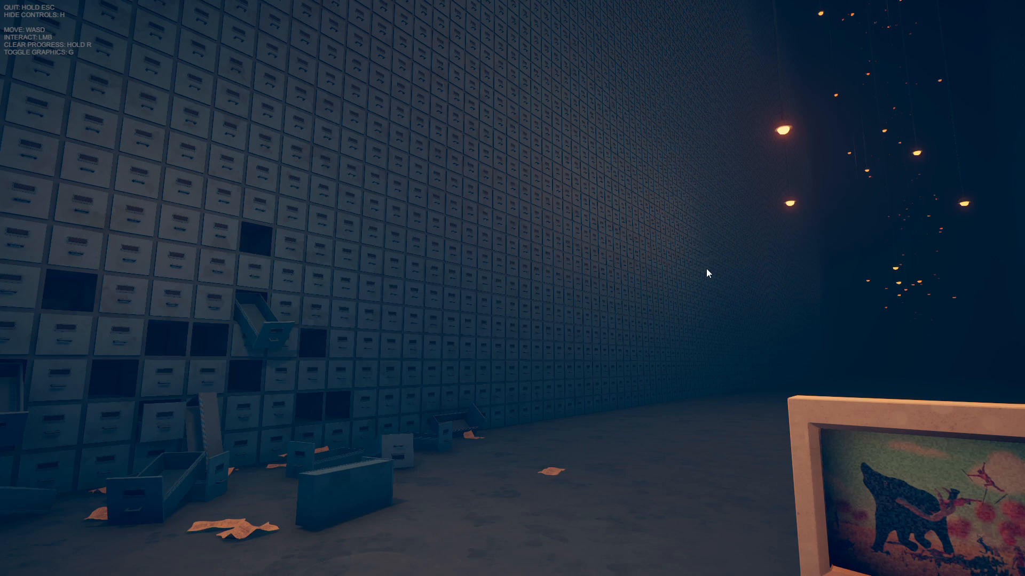
mouse_move(655, 303)
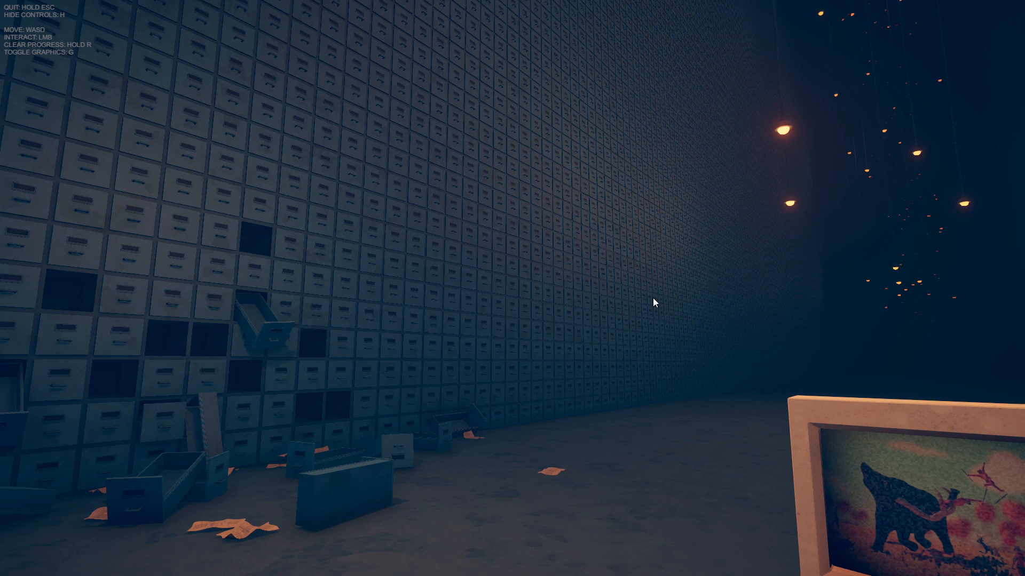
mouse_move(422, 245)
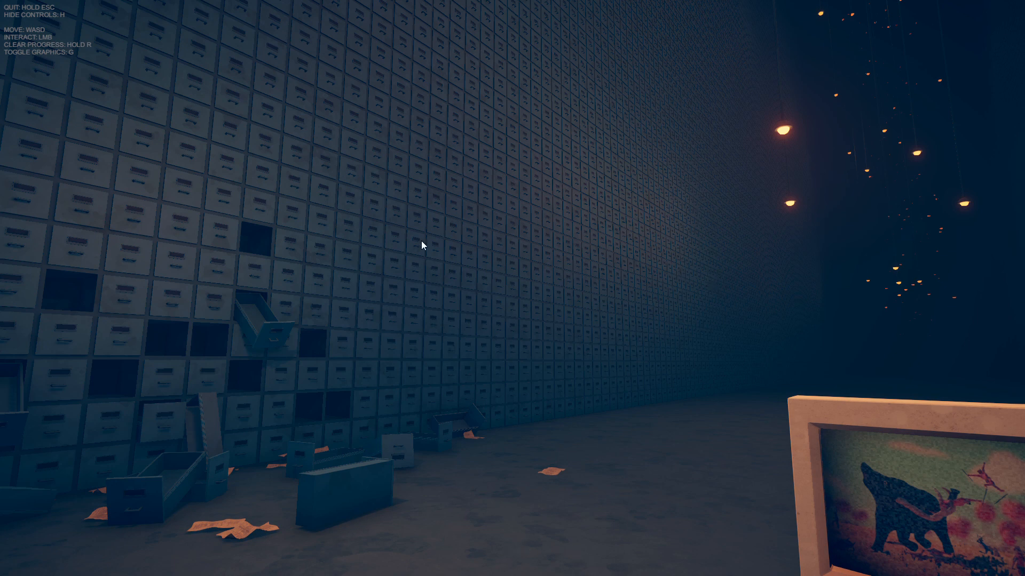
mouse_move(418, 206)
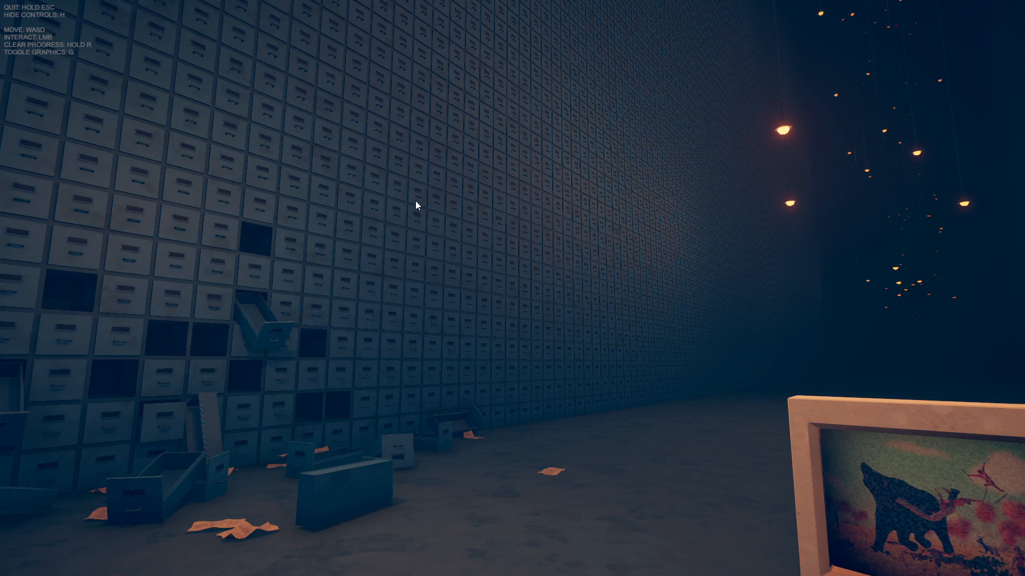
mouse_move(430, 204)
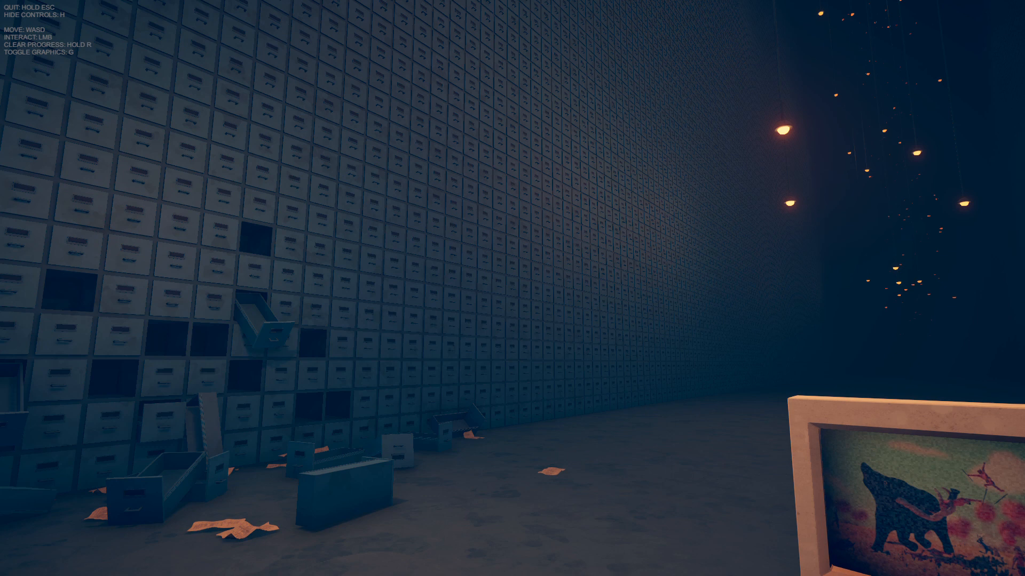
mouse_move(580, 9)
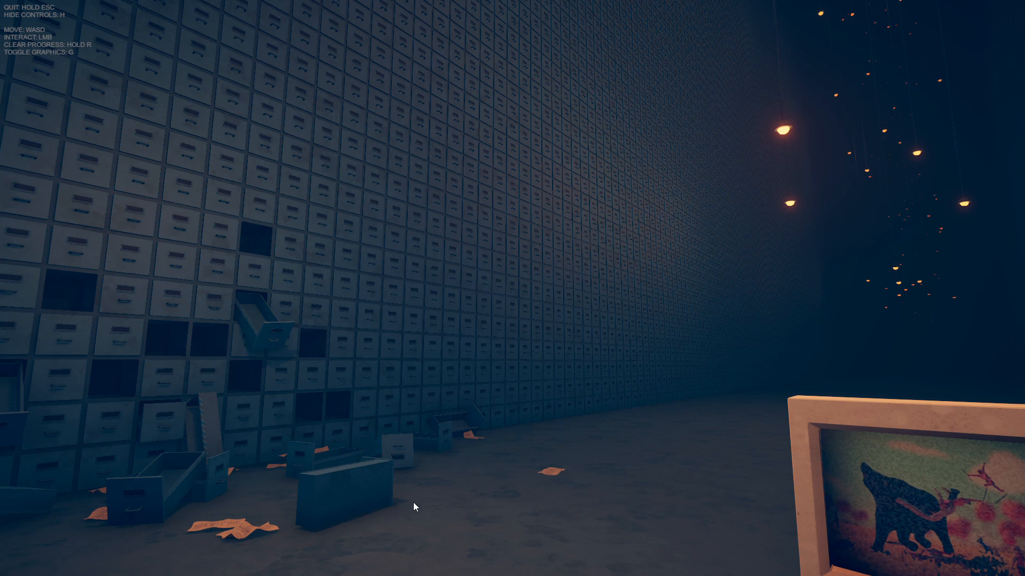
mouse_move(338, 548)
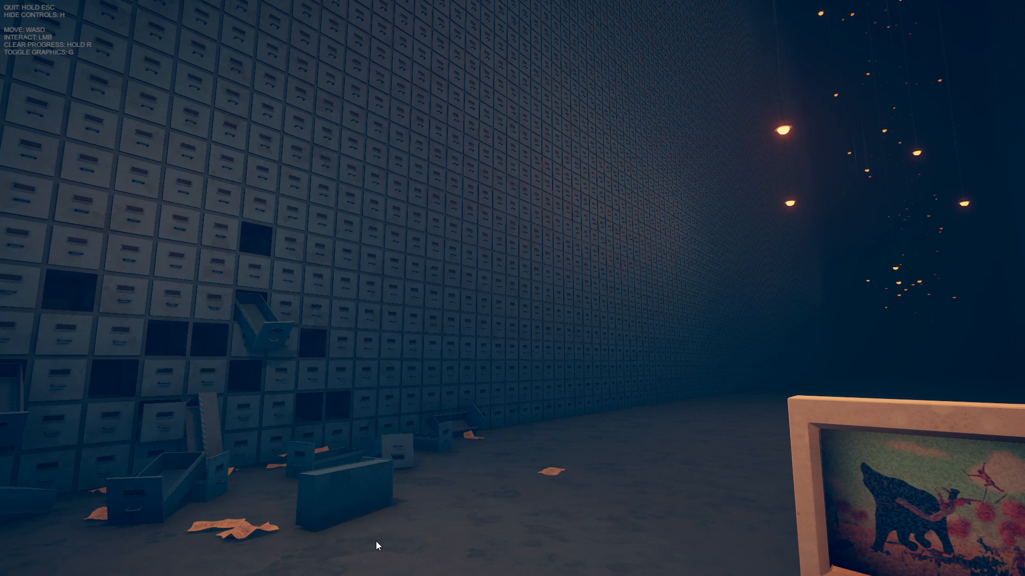
mouse_move(455, 237)
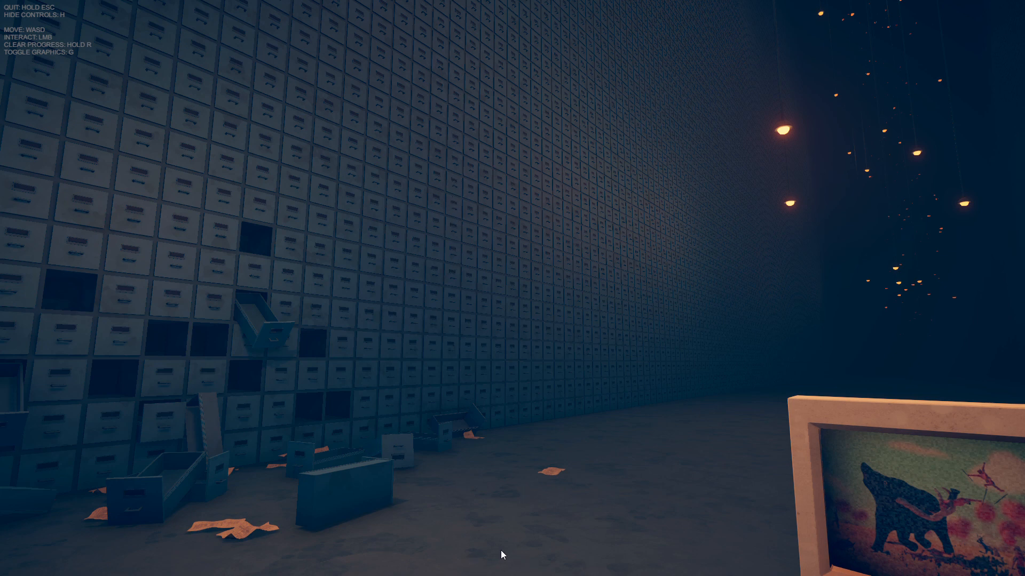
mouse_move(649, 549)
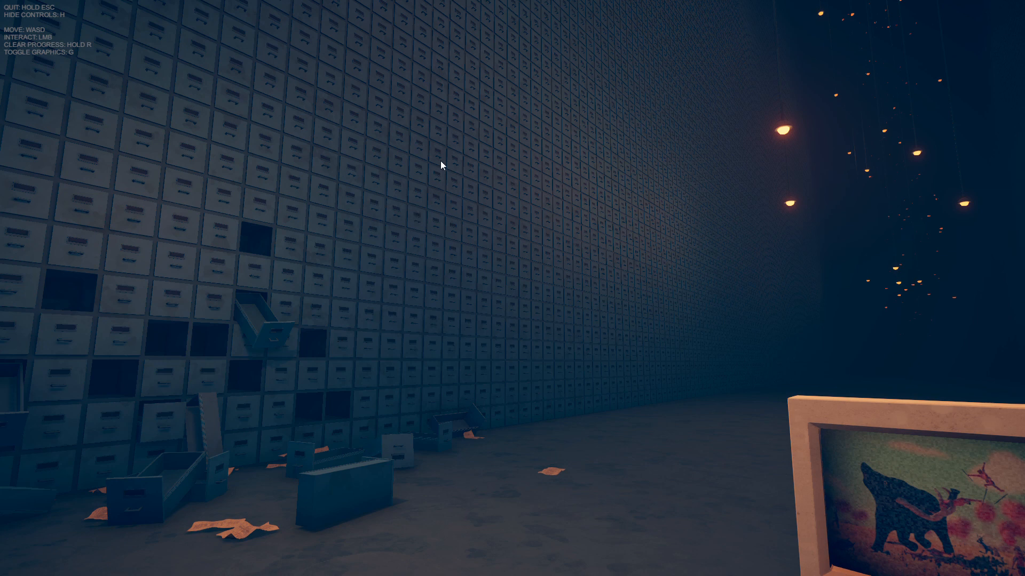
mouse_move(624, 20)
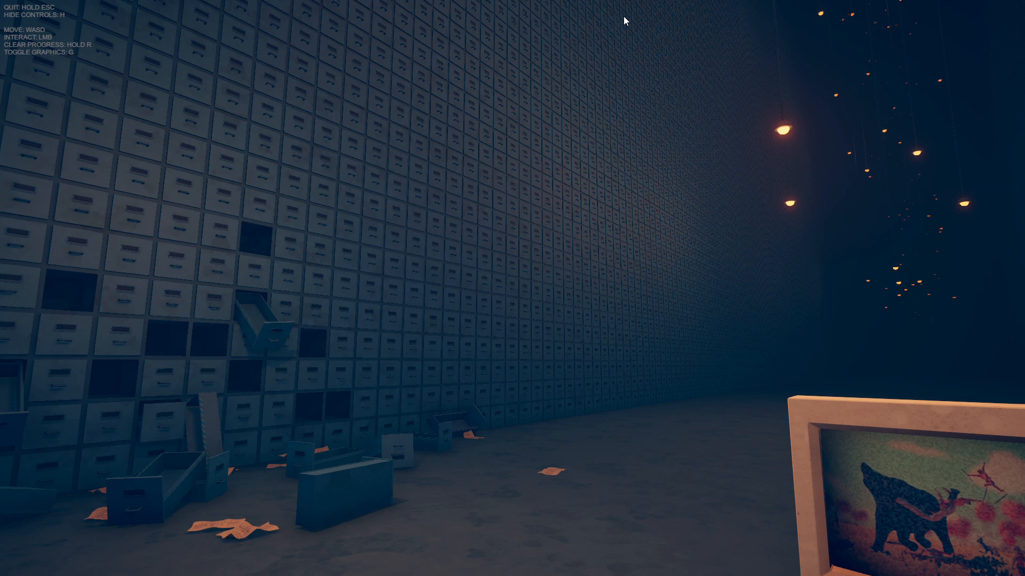
mouse_move(652, 17)
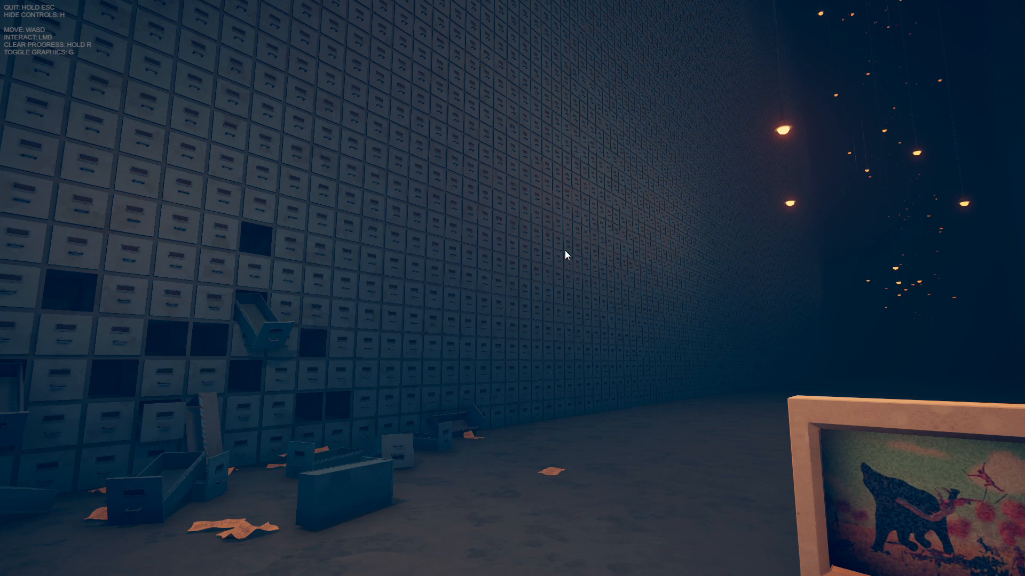
mouse_move(510, 521)
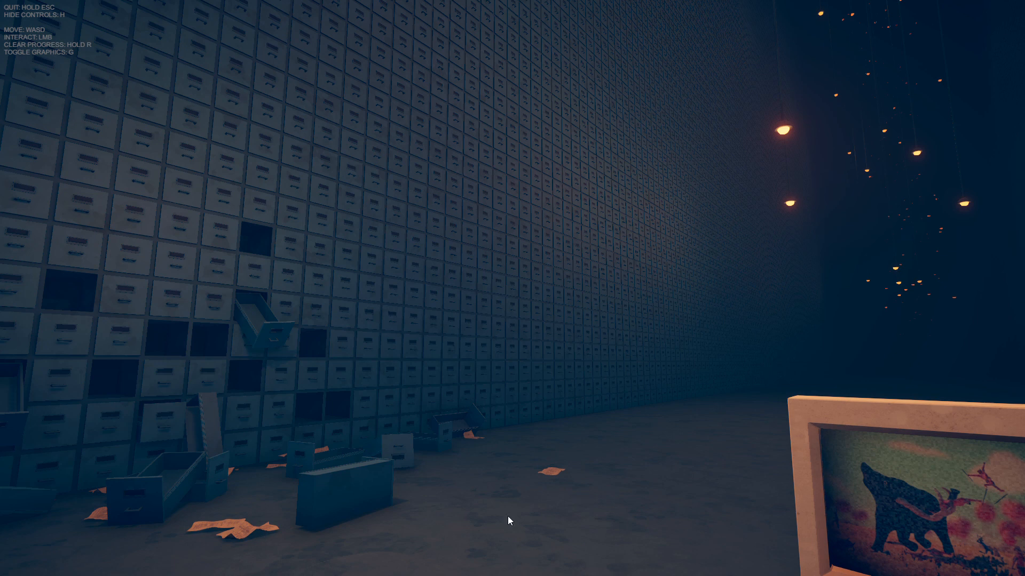
mouse_move(532, 449)
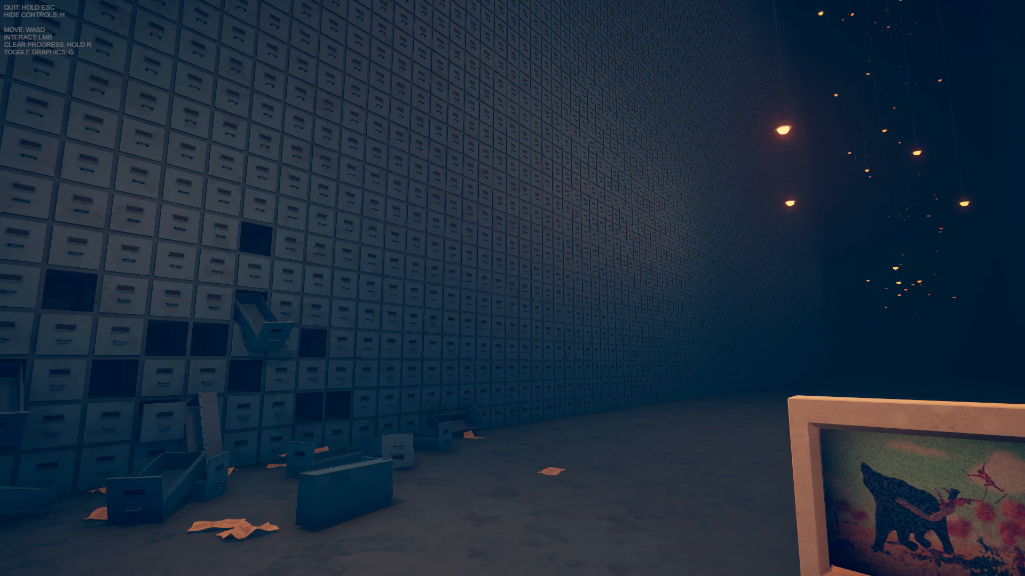
mouse_move(528, 293)
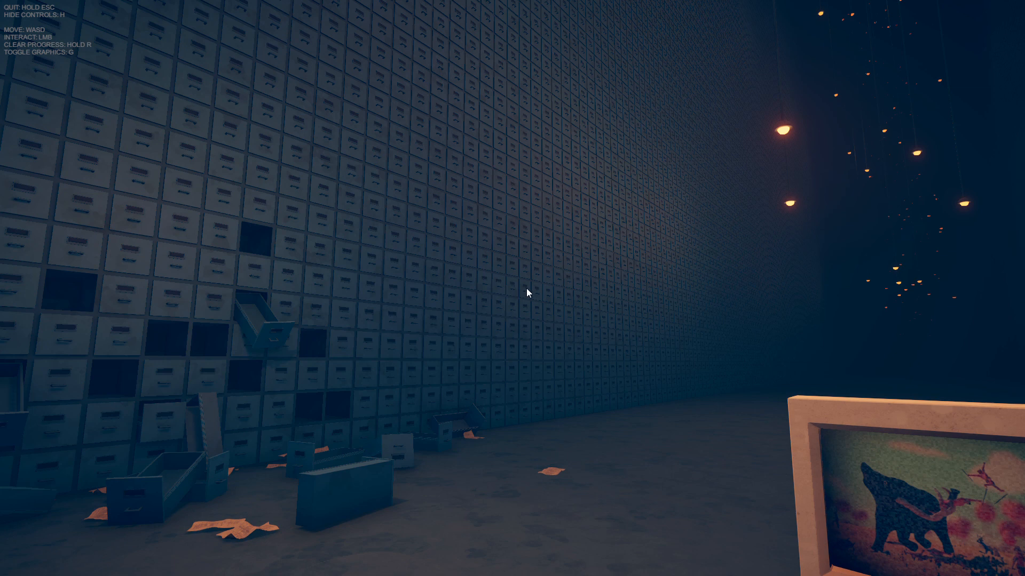
mouse_move(604, 227)
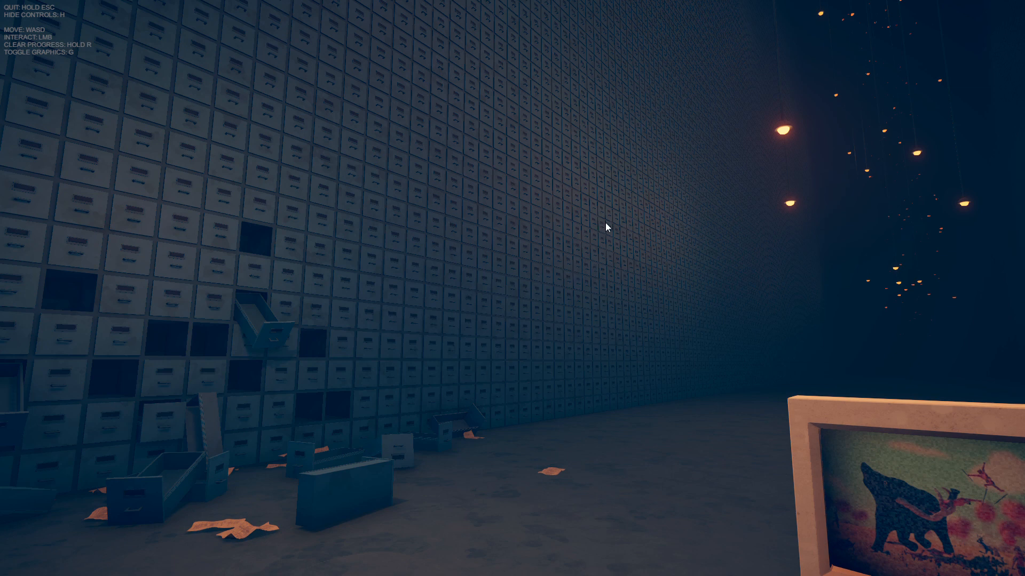
mouse_move(474, 553)
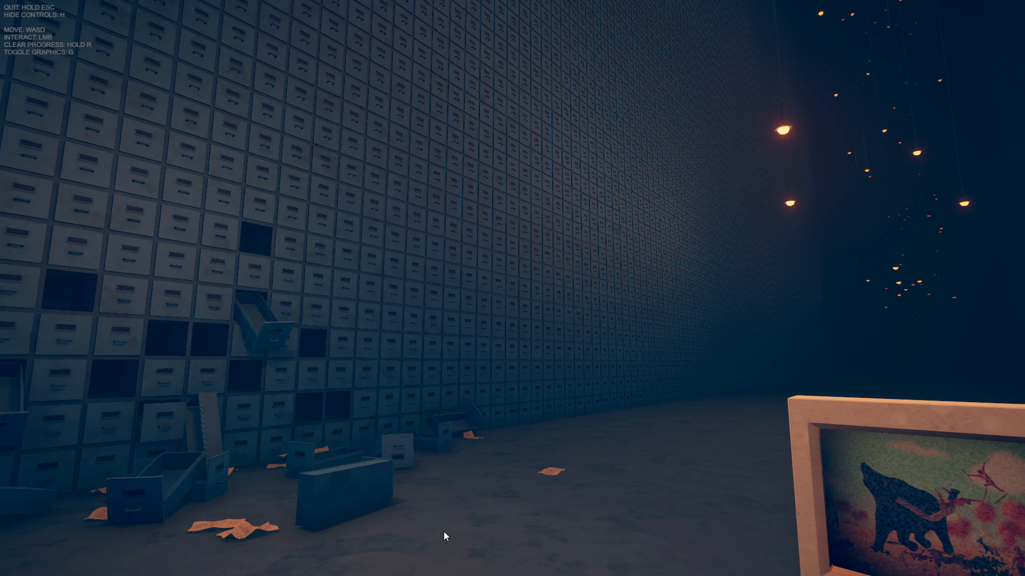
mouse_move(457, 269)
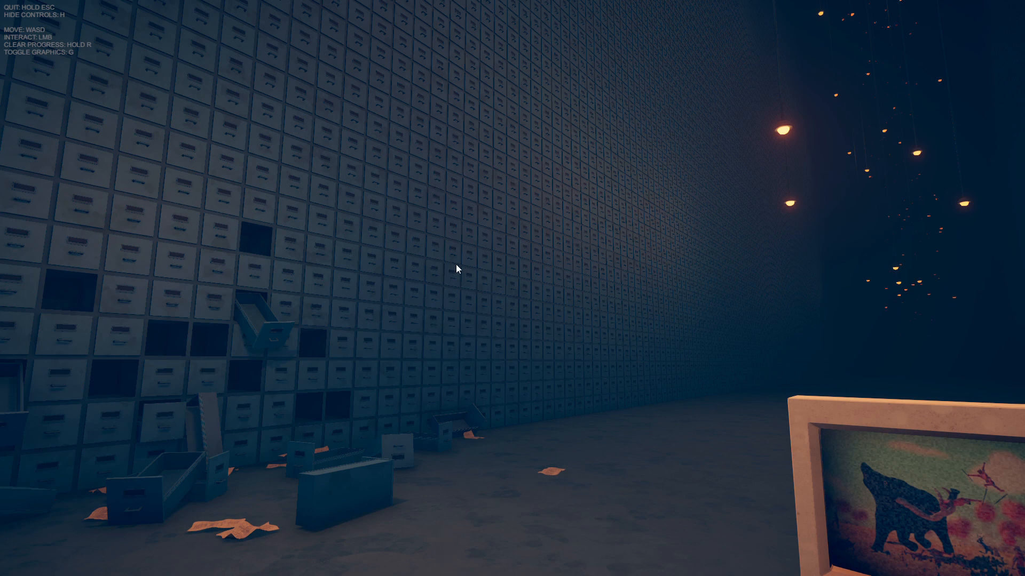
mouse_move(463, 179)
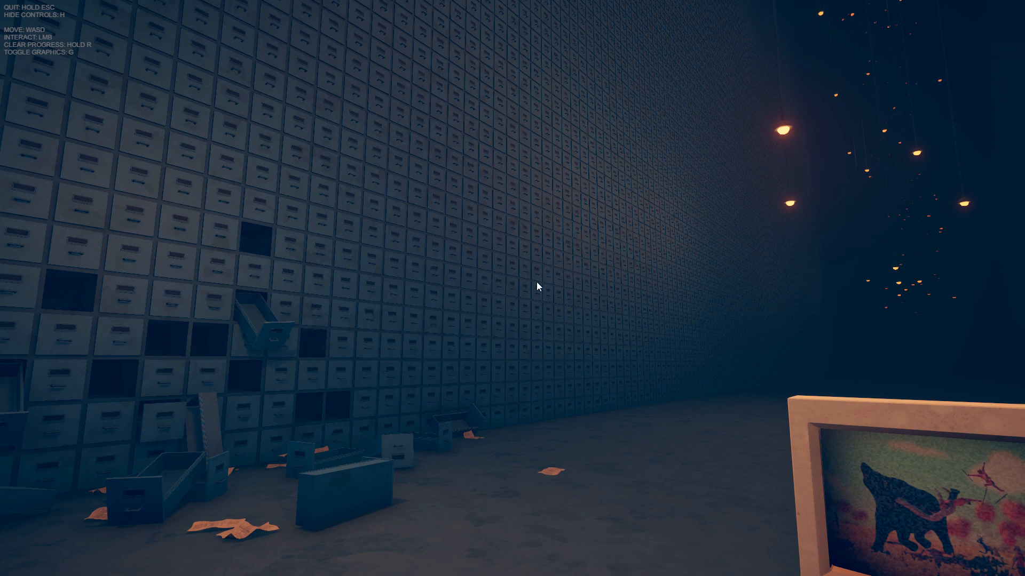
mouse_move(771, 430)
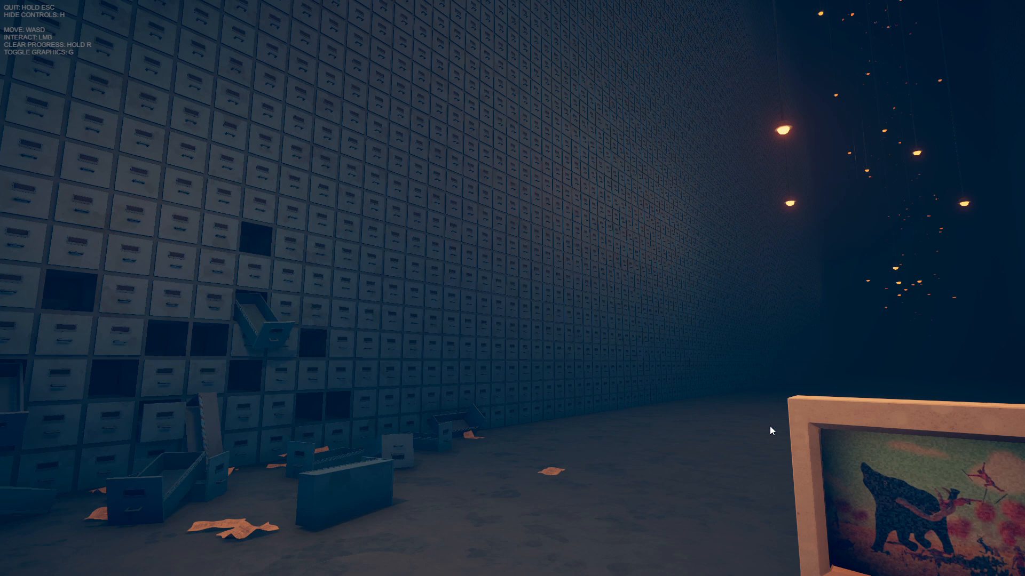
mouse_move(501, 548)
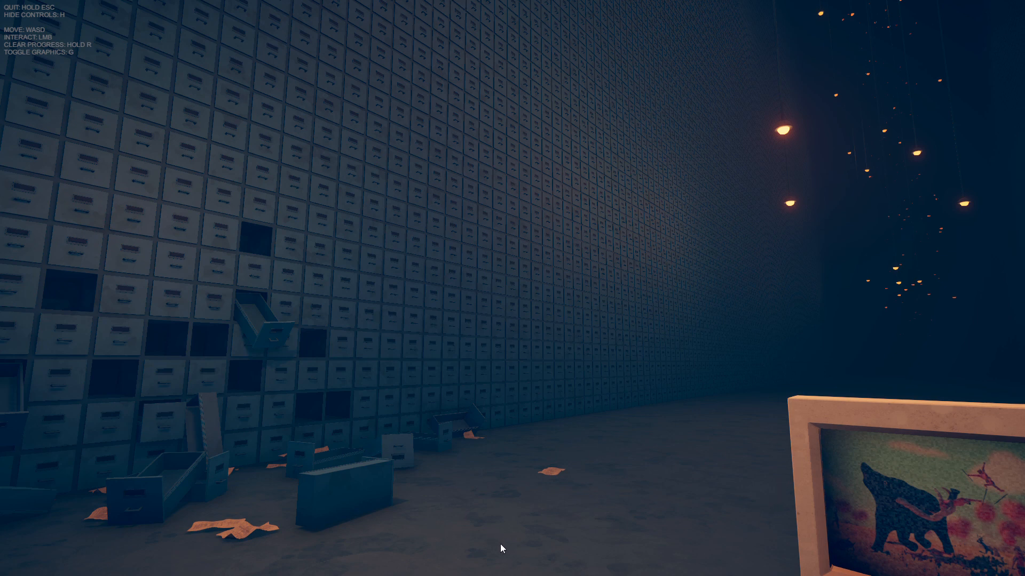
mouse_move(671, 511)
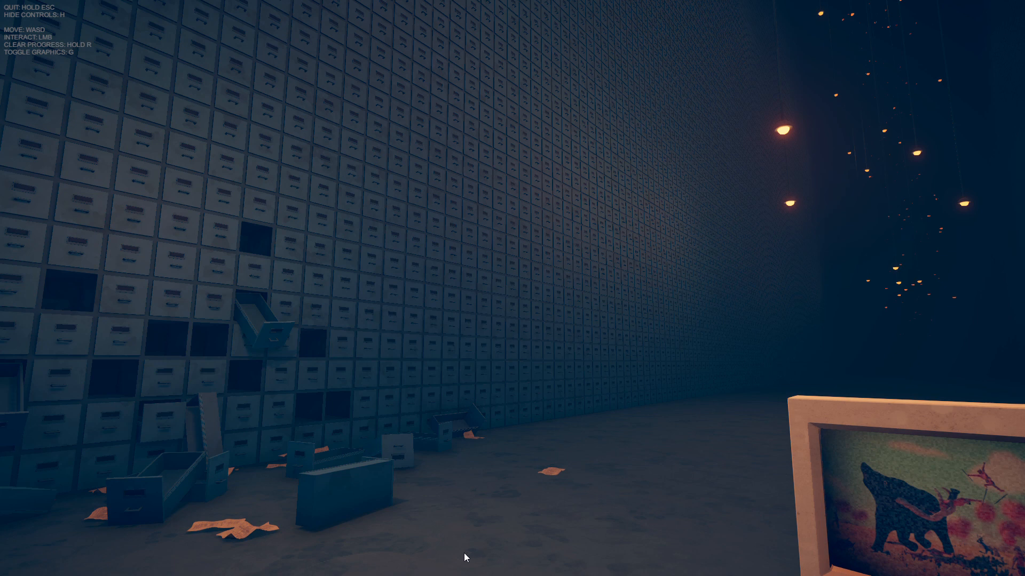
mouse_move(650, 215)
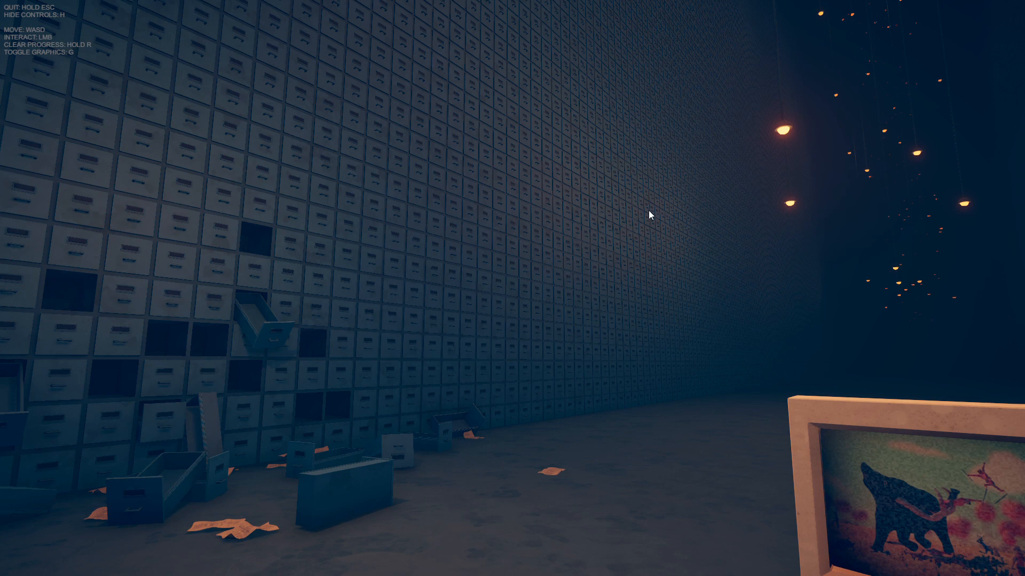
mouse_move(535, 566)
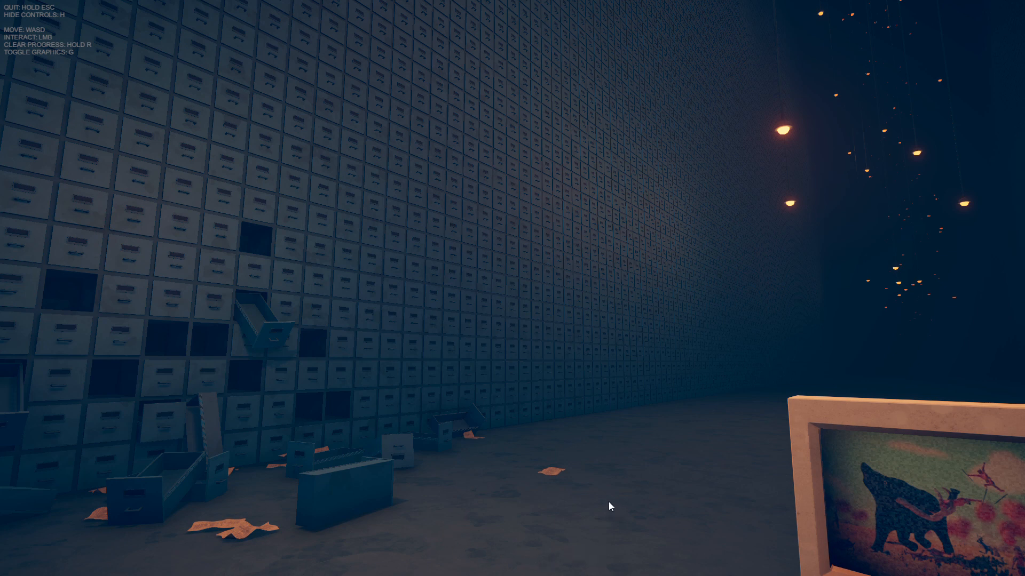
mouse_move(442, 539)
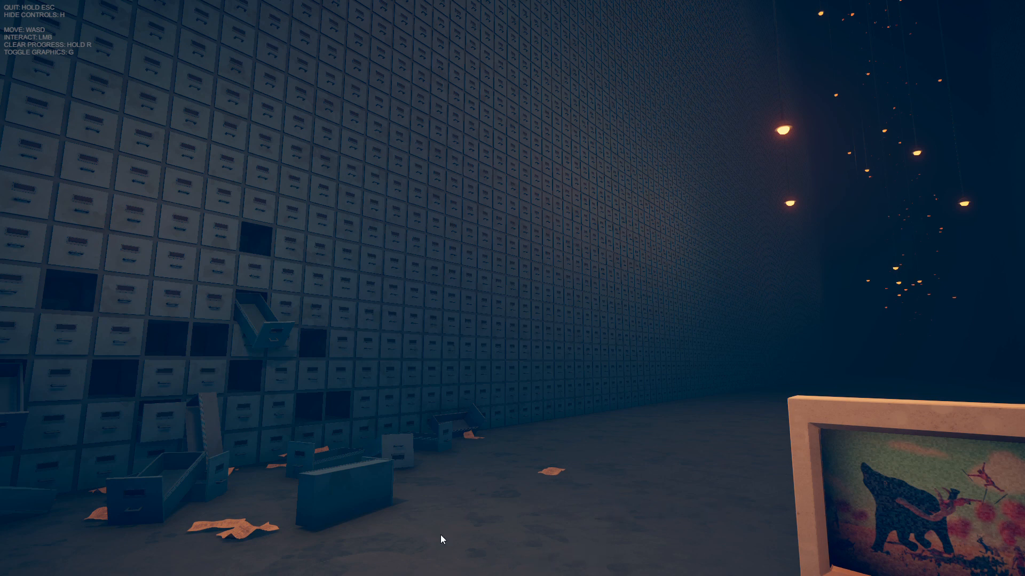
mouse_move(713, 512)
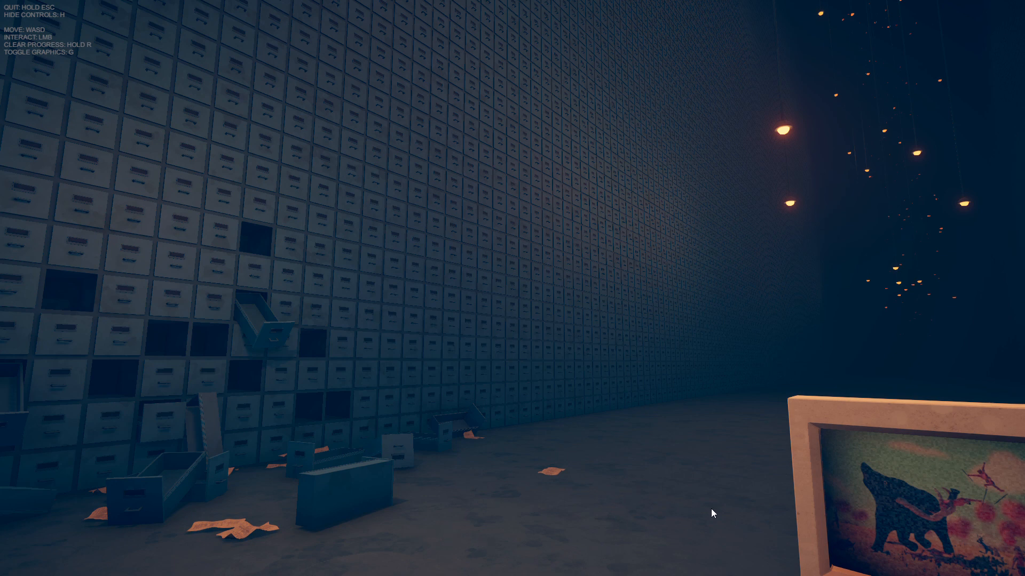
mouse_move(396, 550)
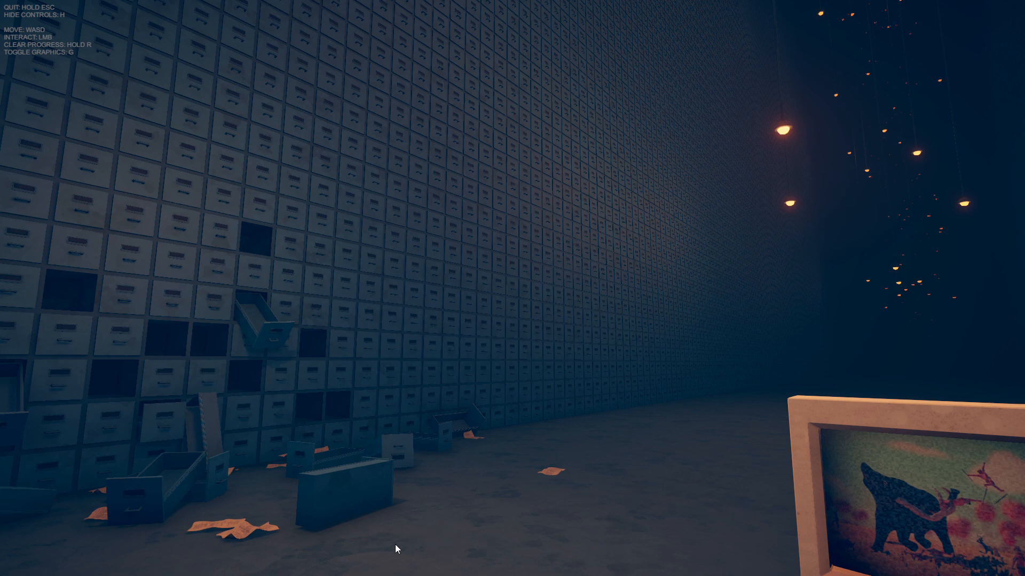
mouse_move(524, 553)
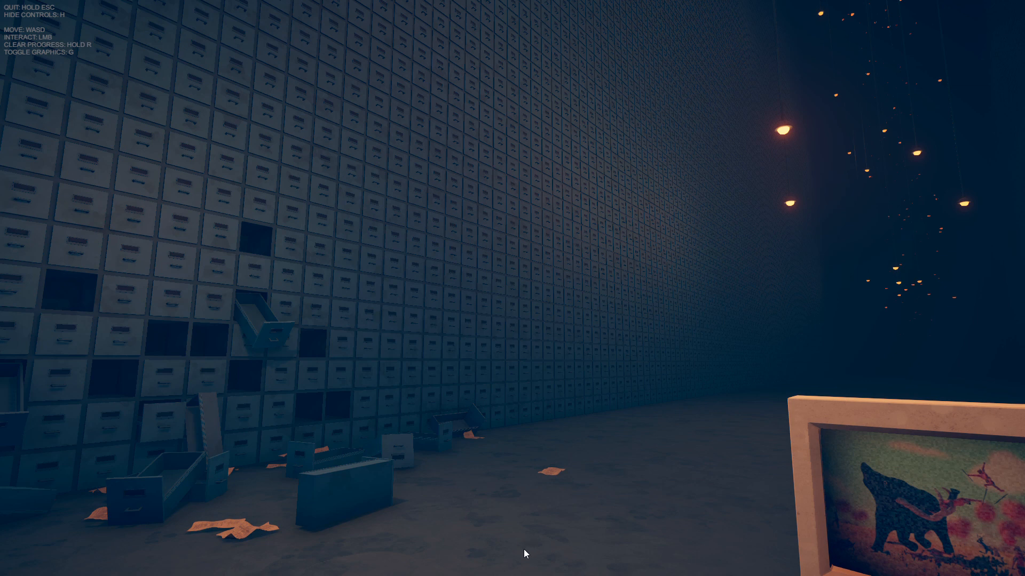
mouse_move(709, 508)
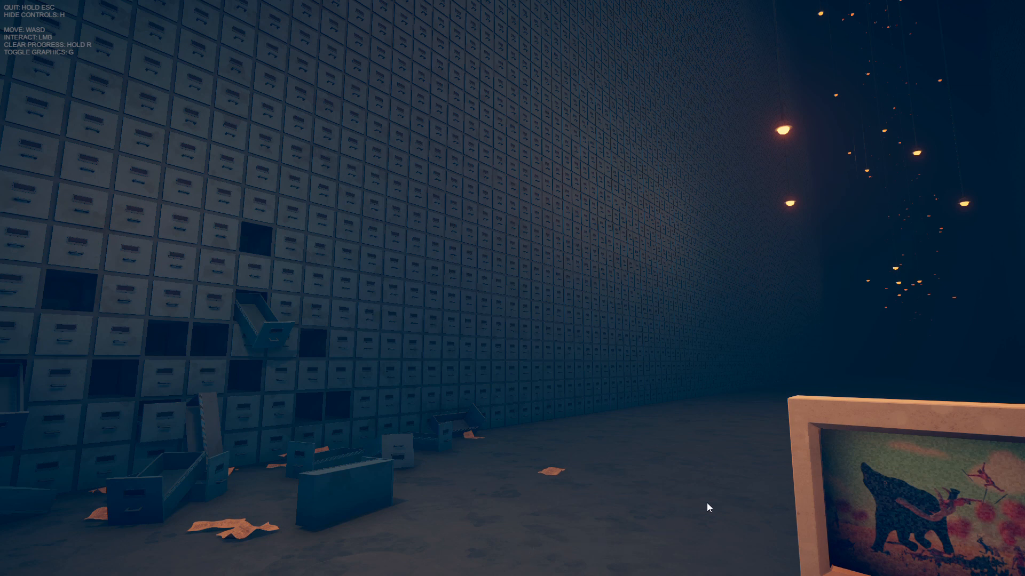
mouse_move(630, 205)
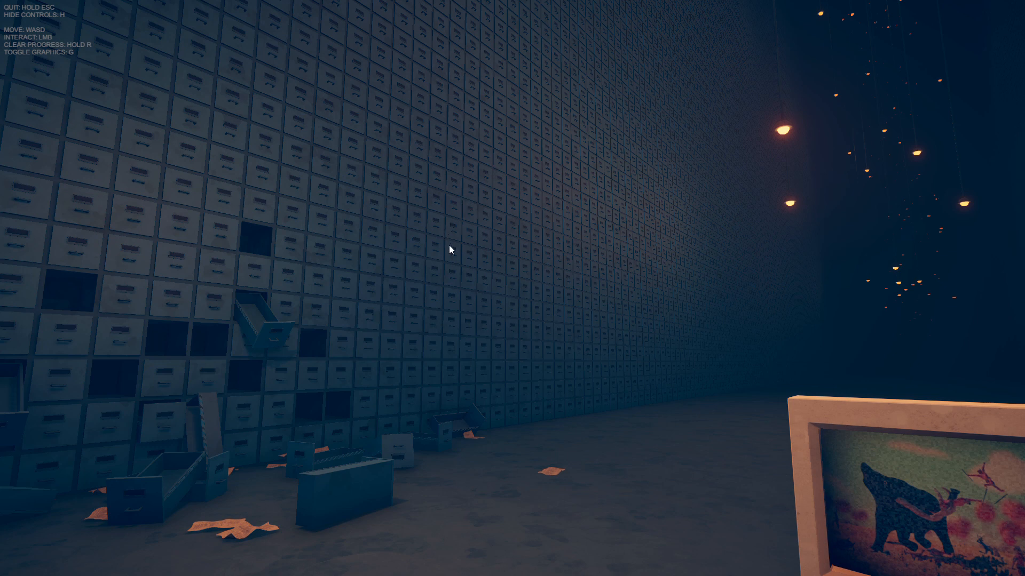
mouse_move(535, 556)
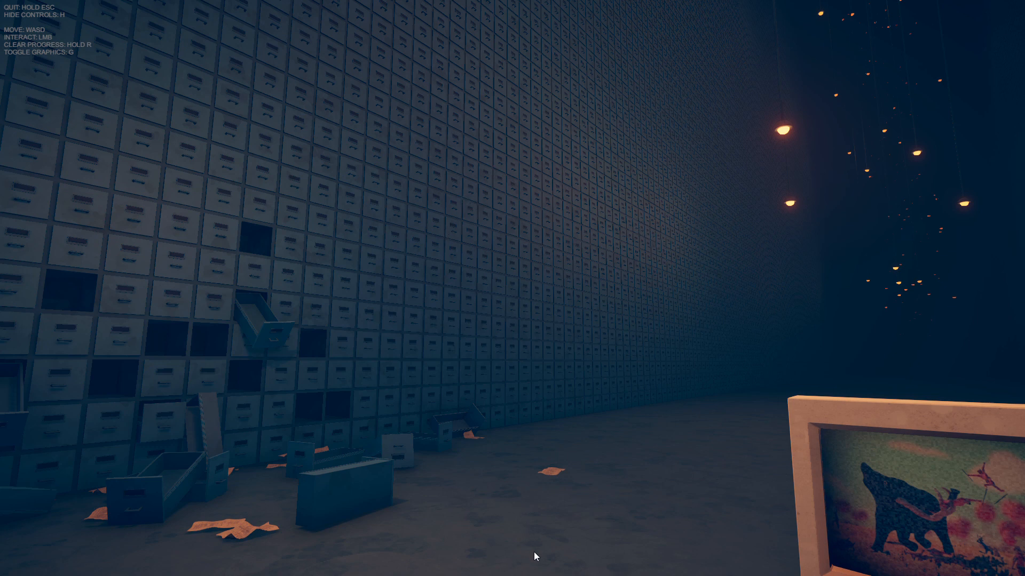
mouse_move(510, 54)
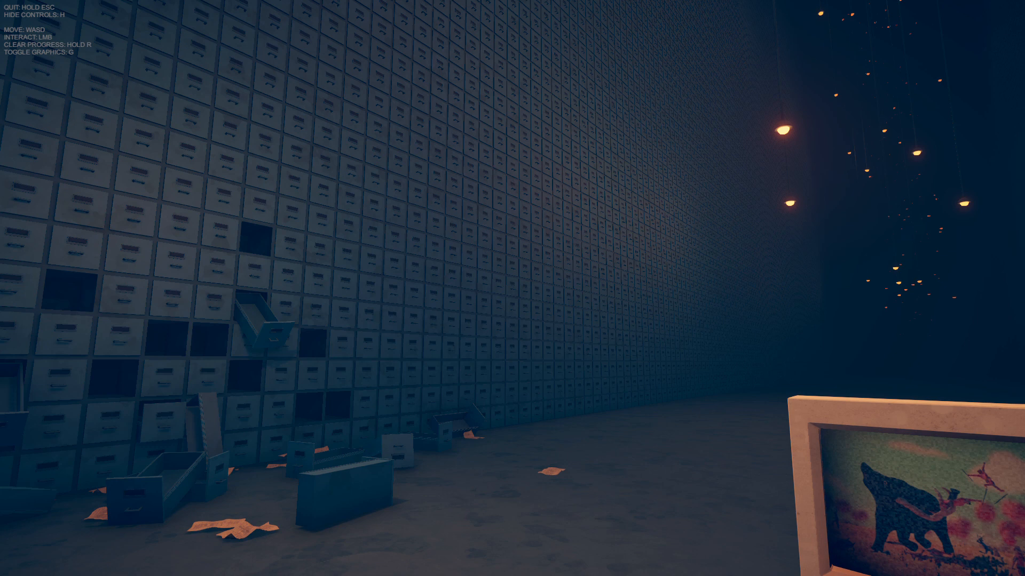
mouse_move(513, 293)
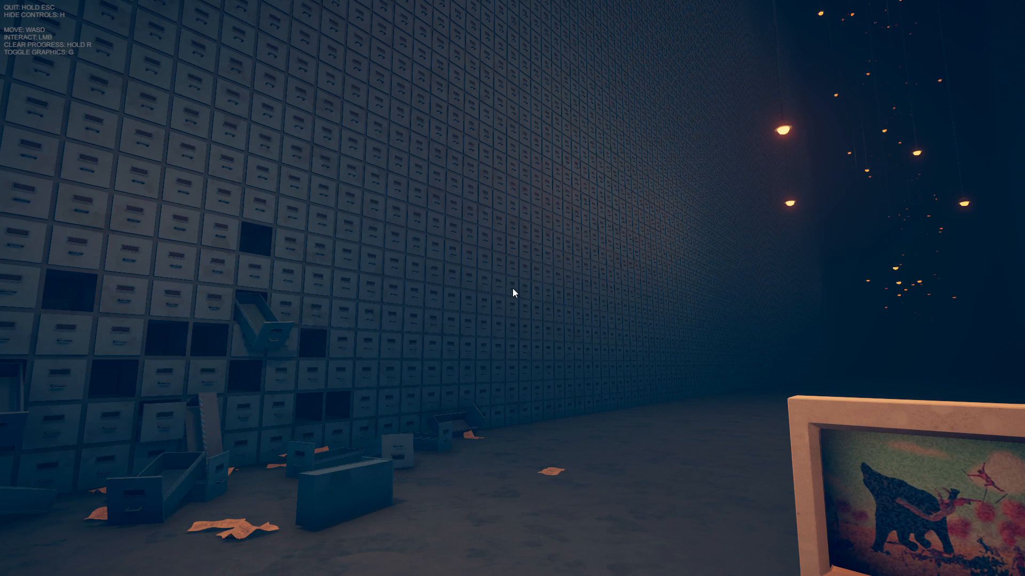
mouse_move(582, 96)
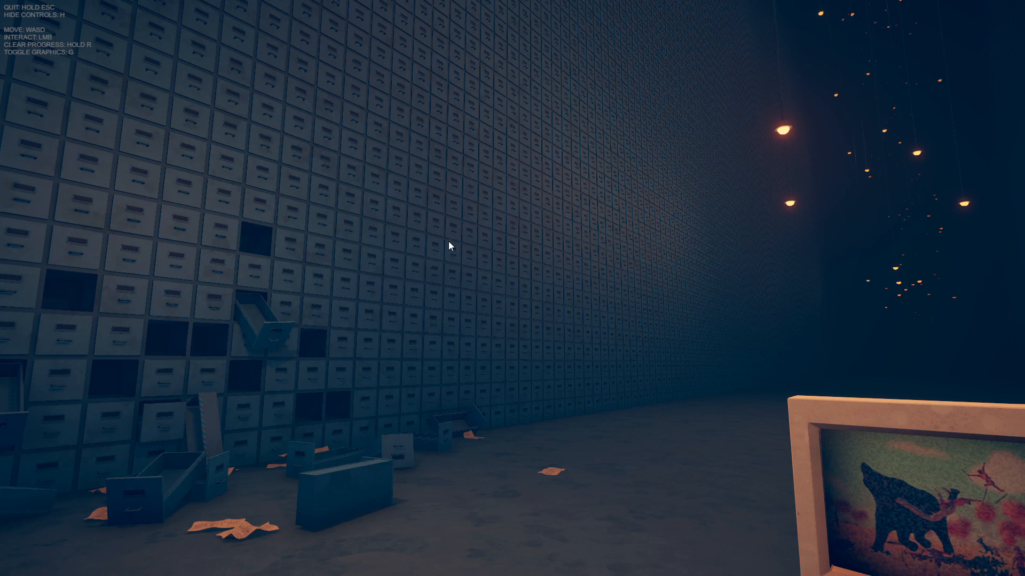
mouse_move(582, 505)
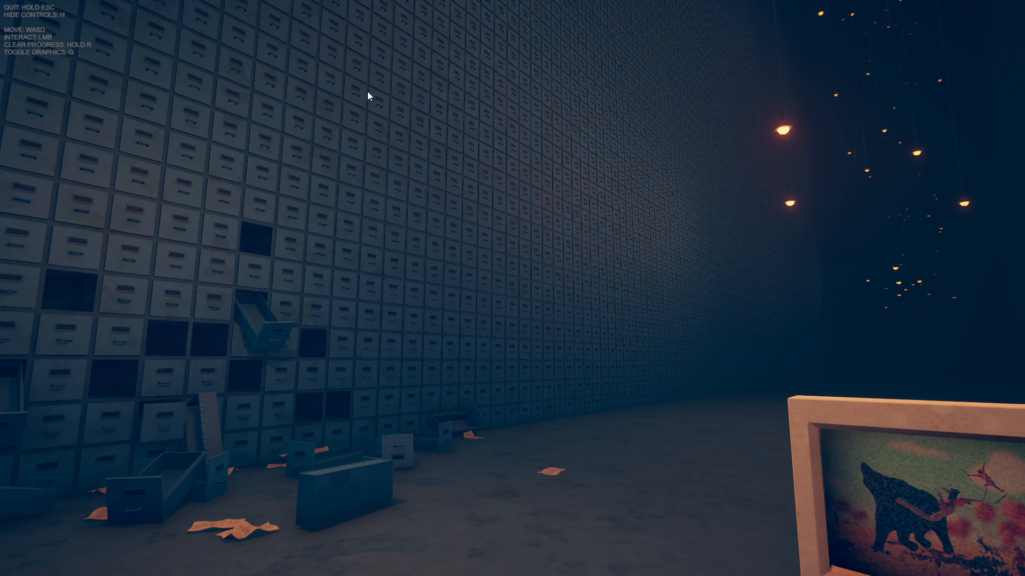
mouse_move(736, 495)
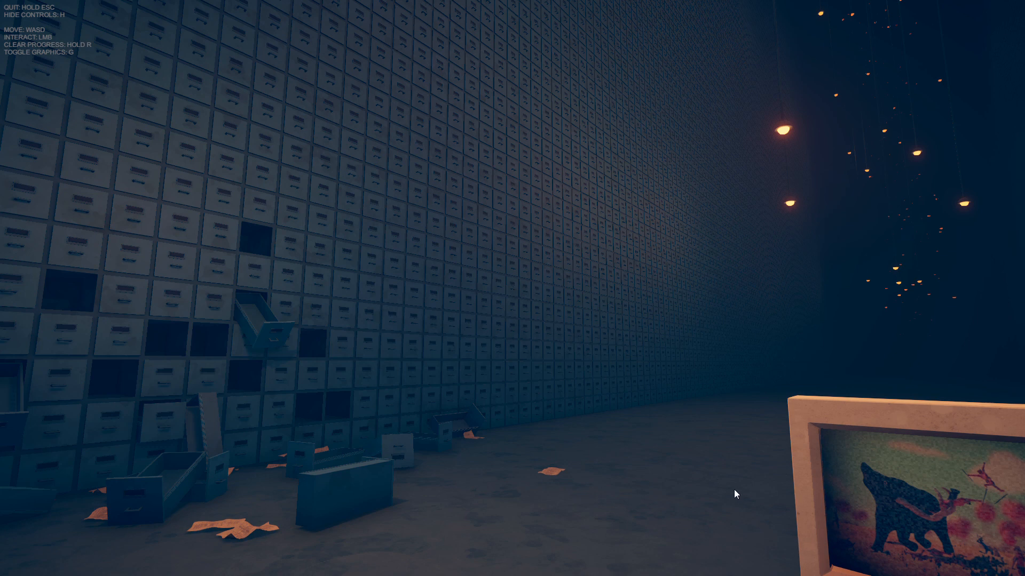
mouse_move(618, 198)
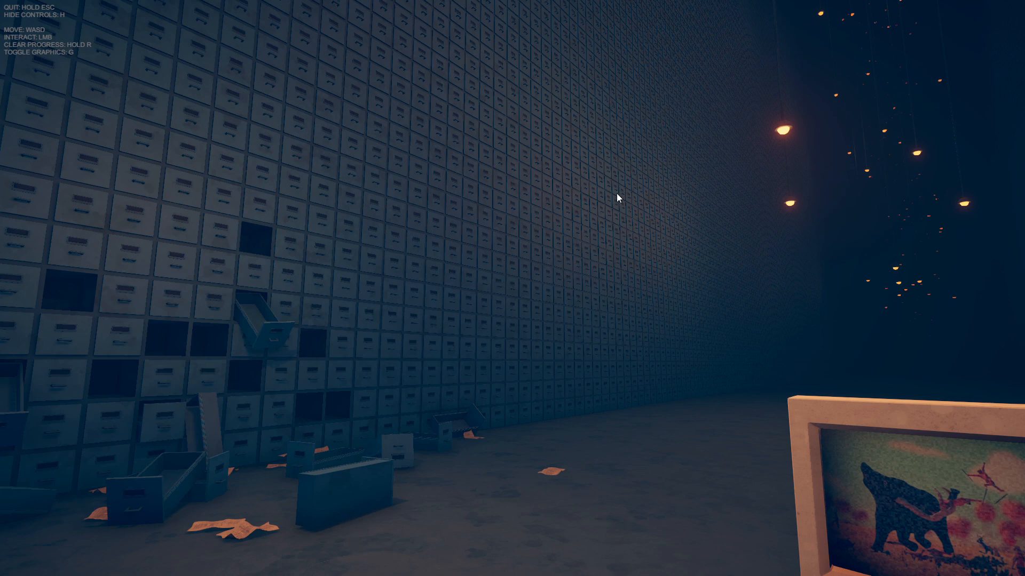
mouse_move(681, 216)
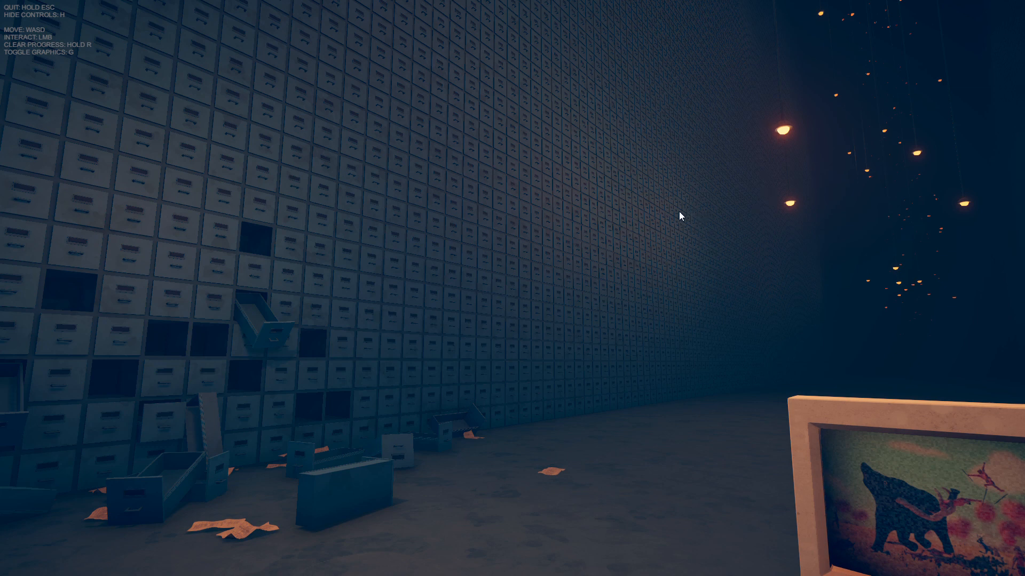
mouse_move(414, 302)
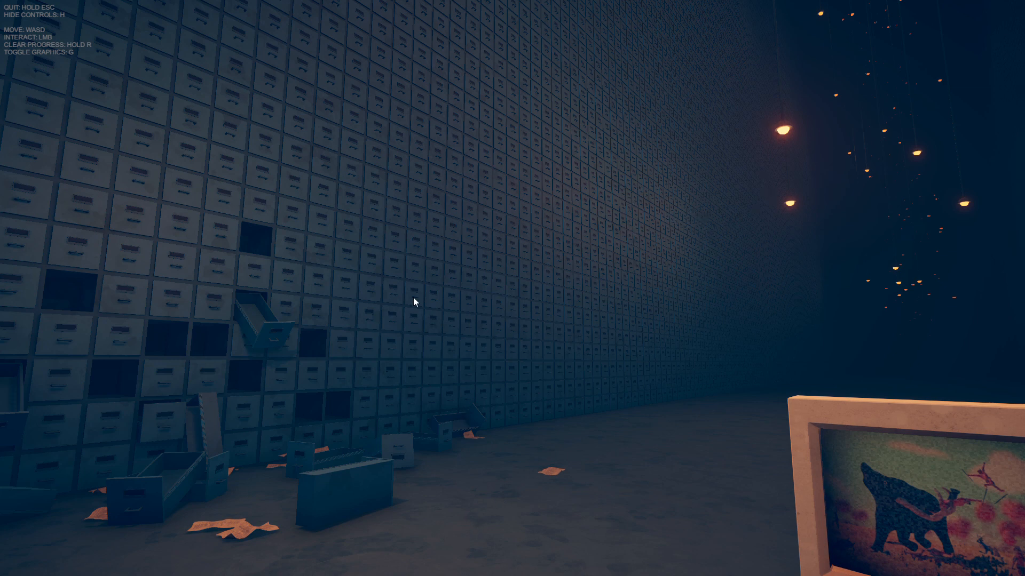
mouse_move(497, 61)
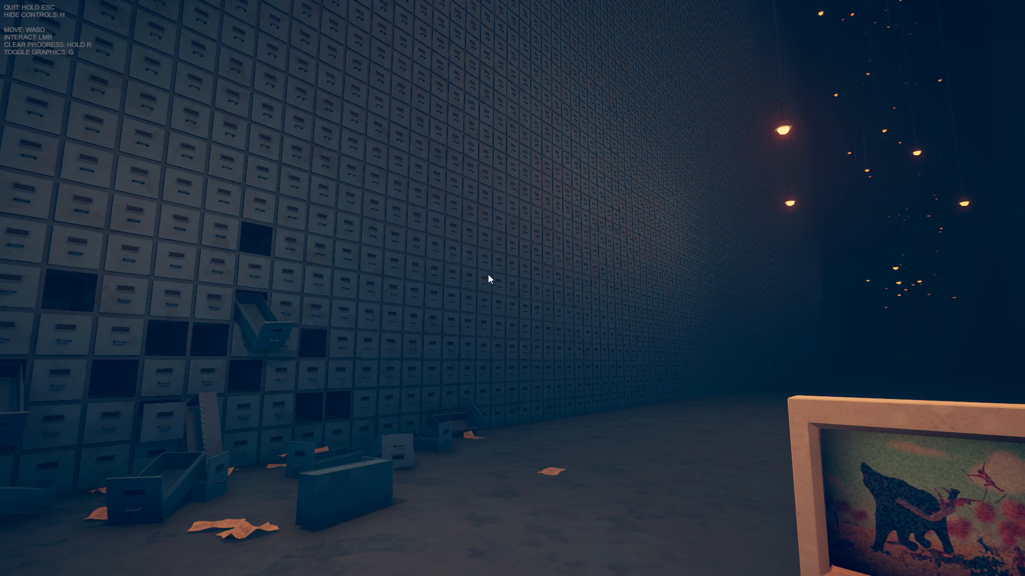
mouse_move(862, 128)
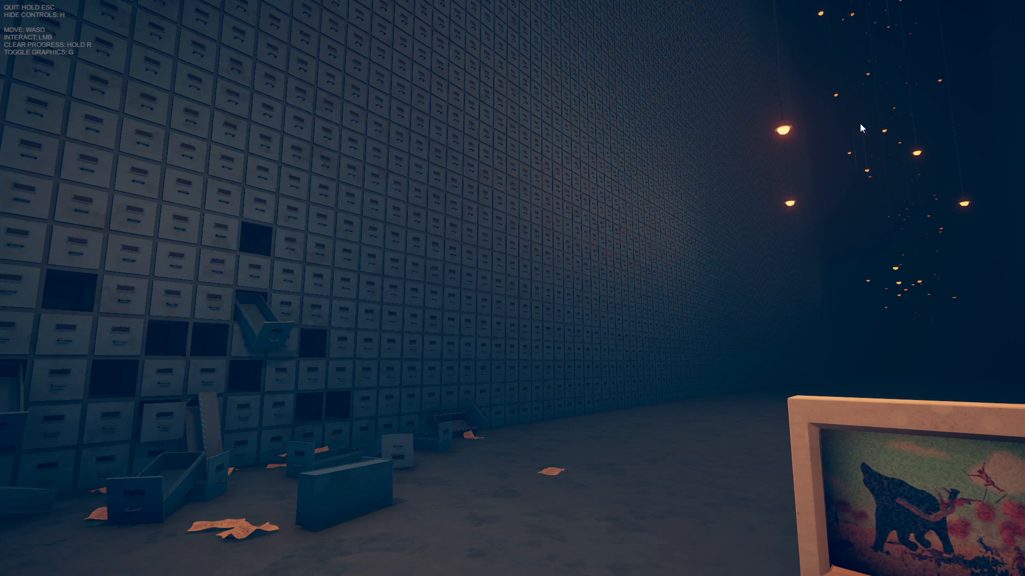
mouse_move(675, 256)
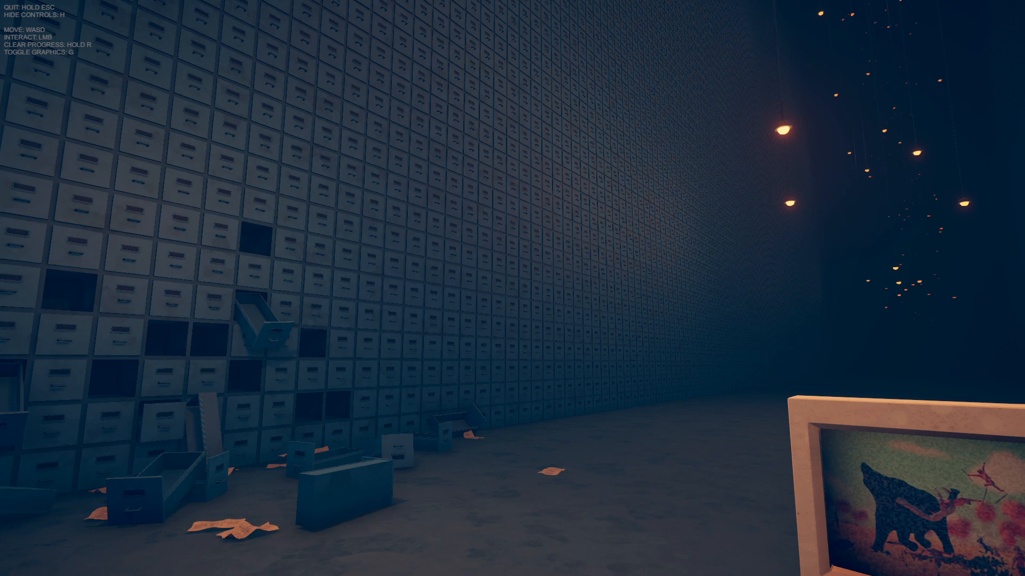
mouse_move(514, 294)
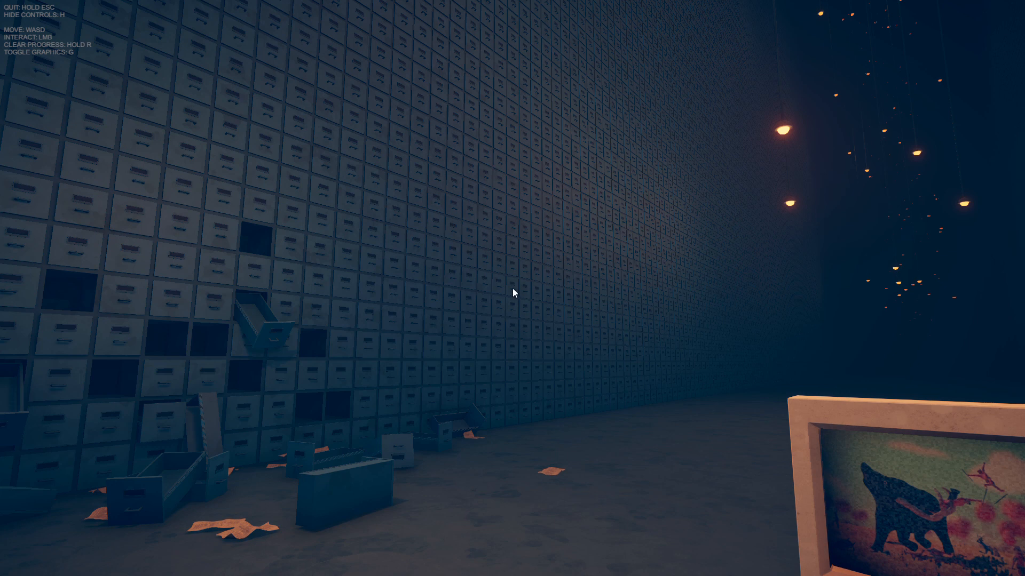
mouse_move(687, 243)
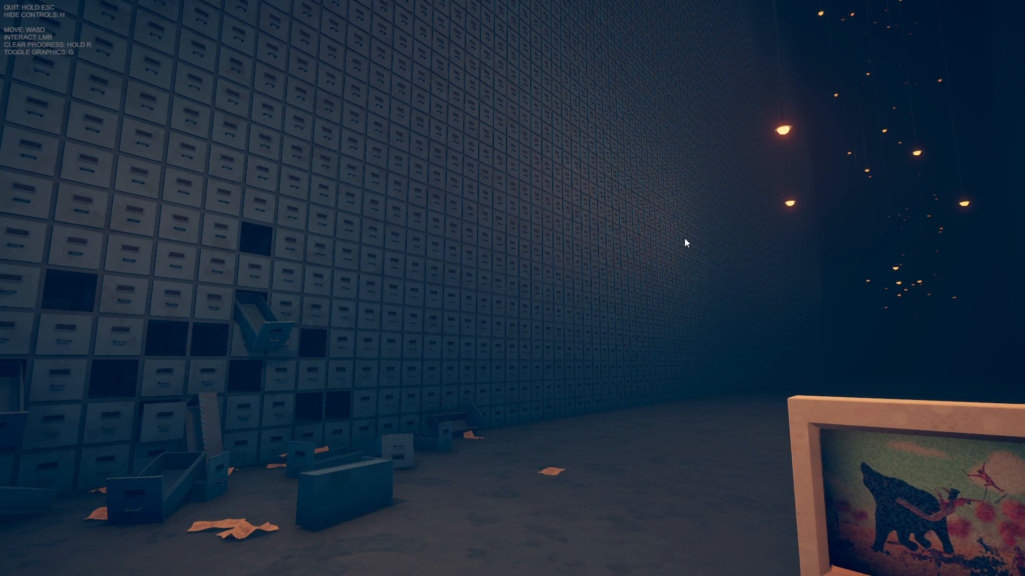
mouse_move(589, 233)
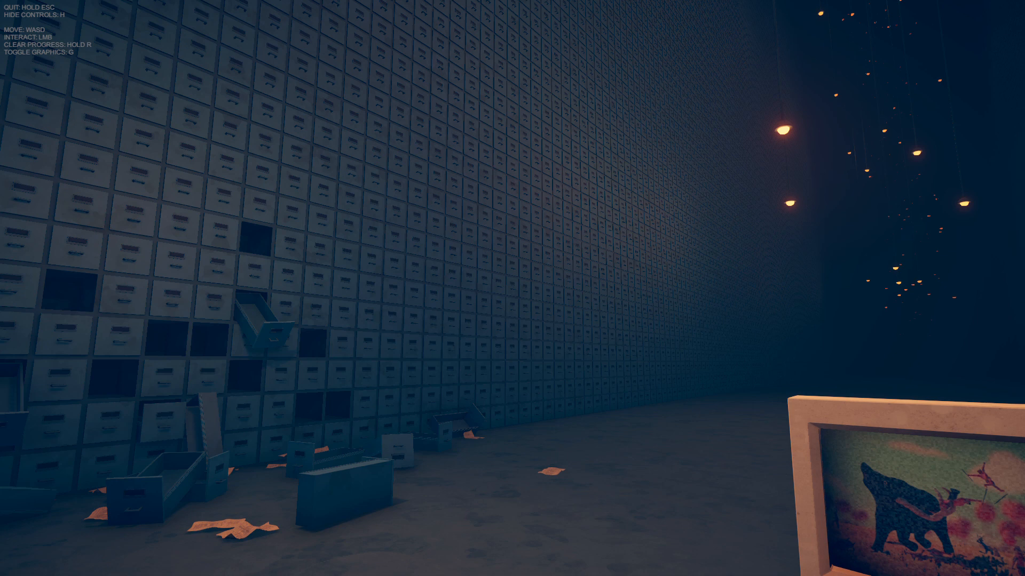
mouse_move(514, 293)
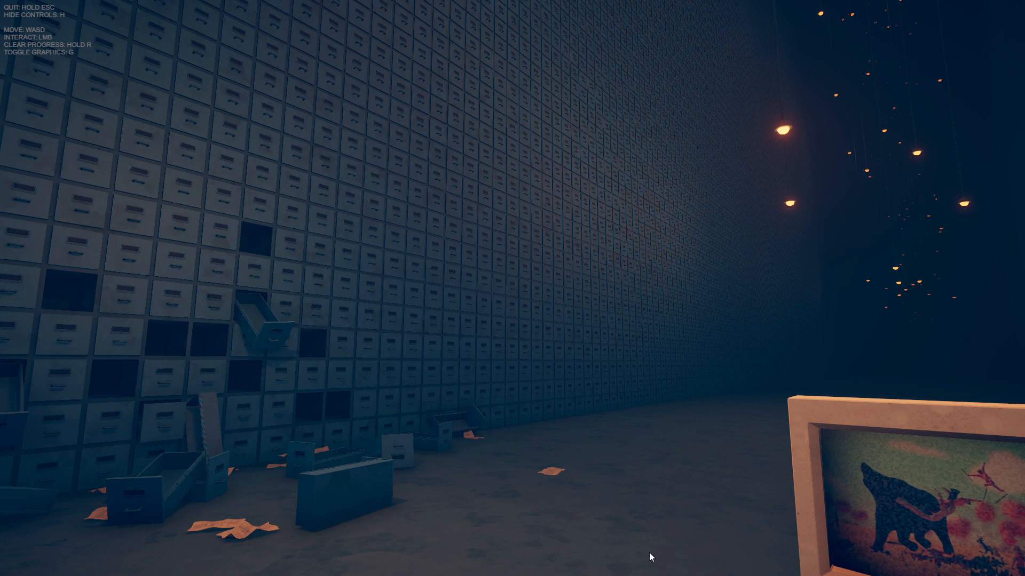
mouse_move(547, 229)
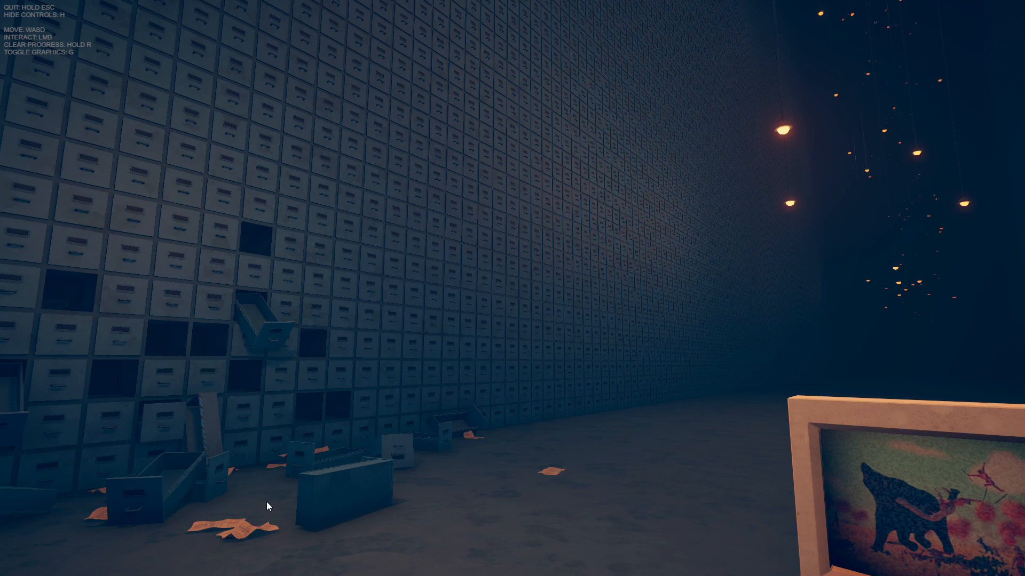
mouse_move(371, 283)
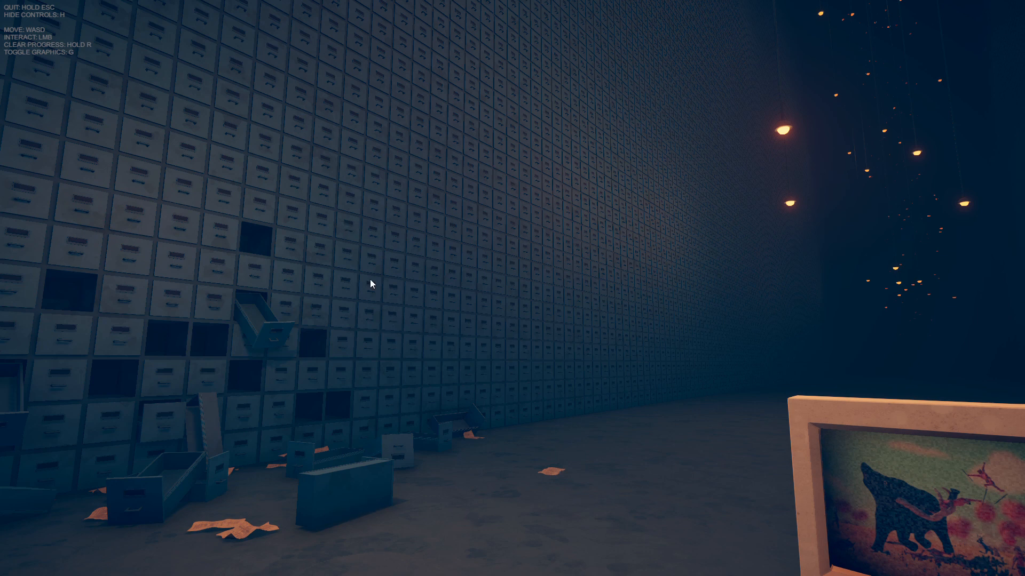
mouse_move(394, 238)
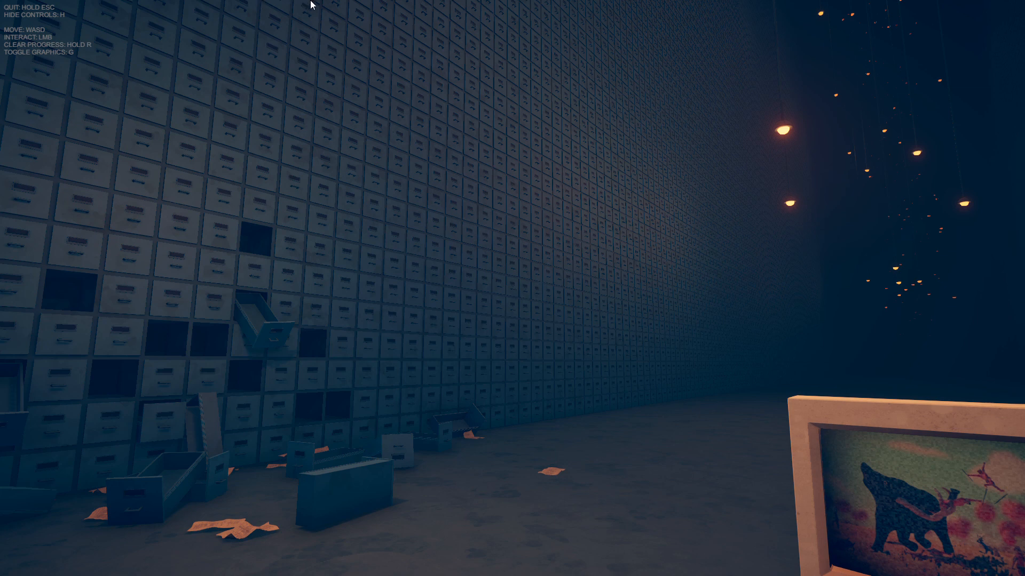
mouse_move(626, 550)
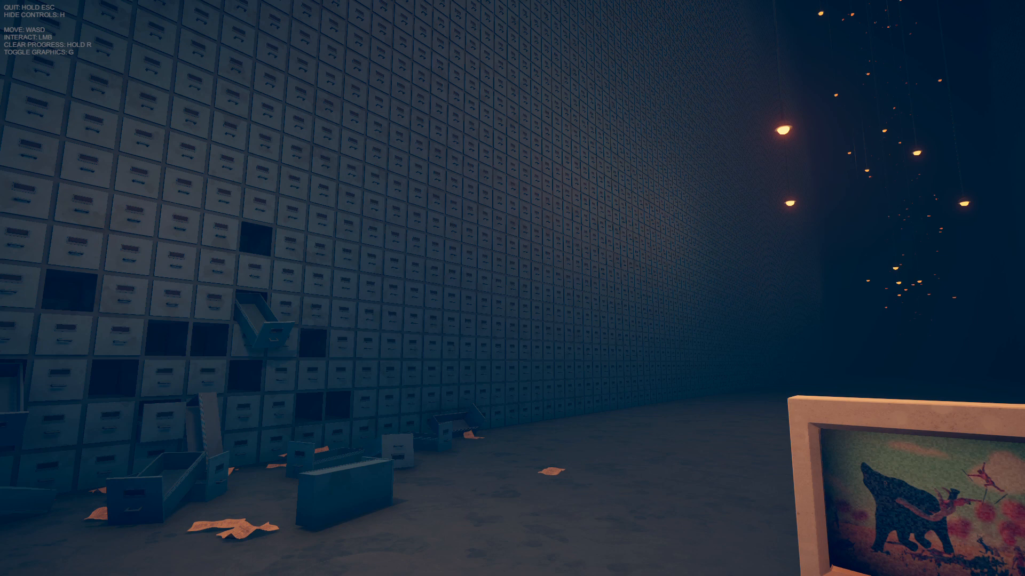
mouse_move(376, 121)
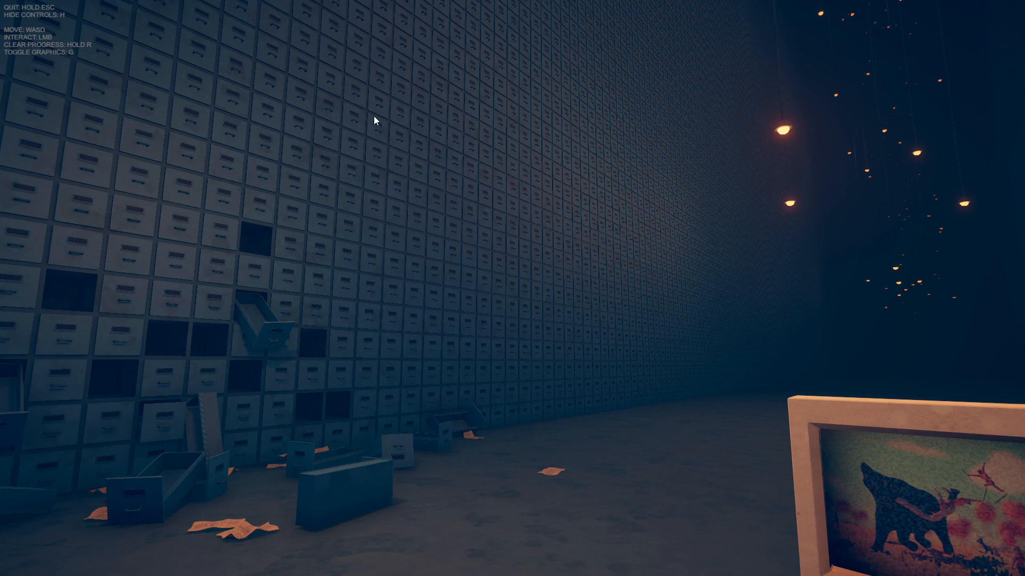